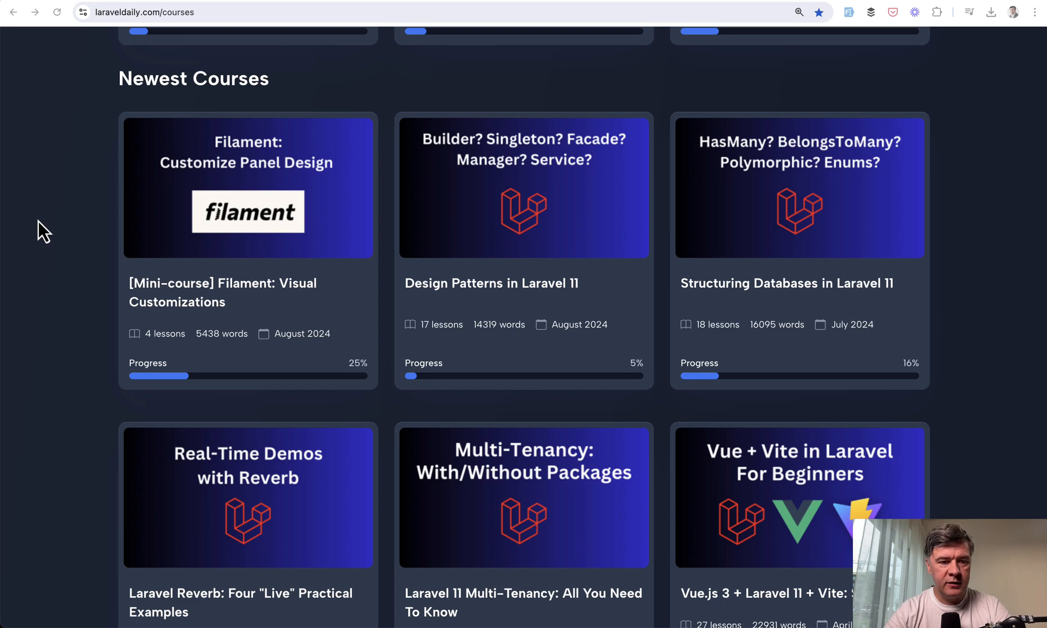
mouse_move(53, 230)
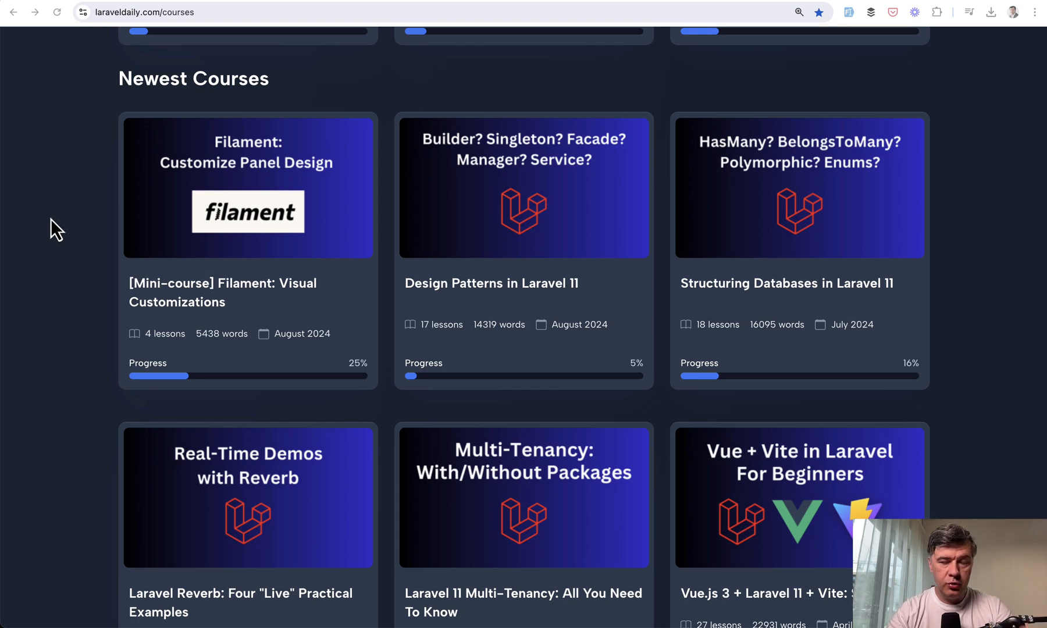
mouse_move(150, 137)
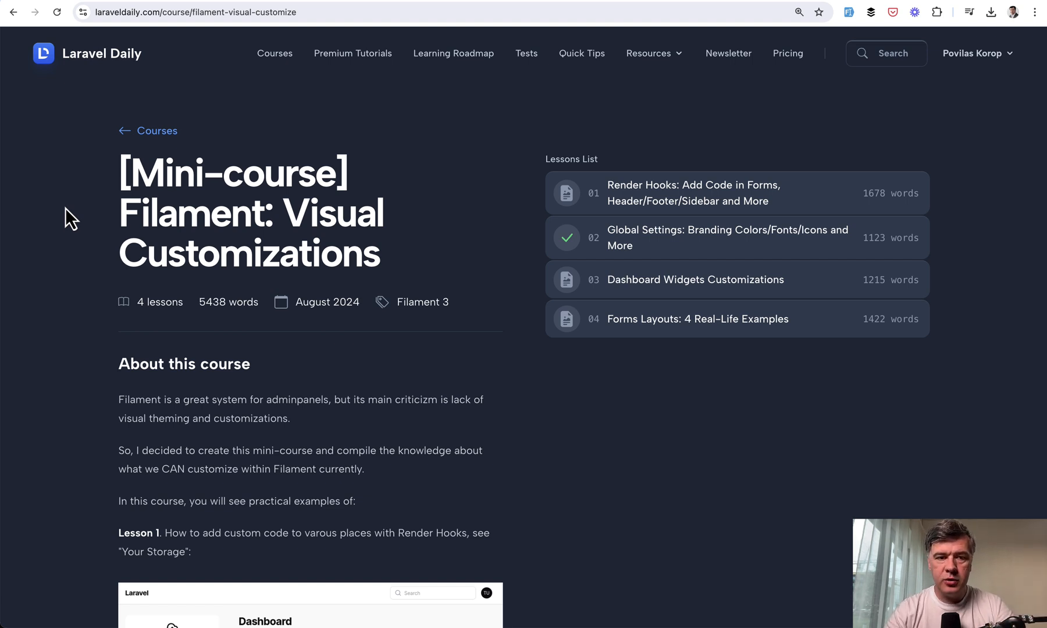
- Read through the mini-course overview down to the Lessons List
scroll("down", 3)
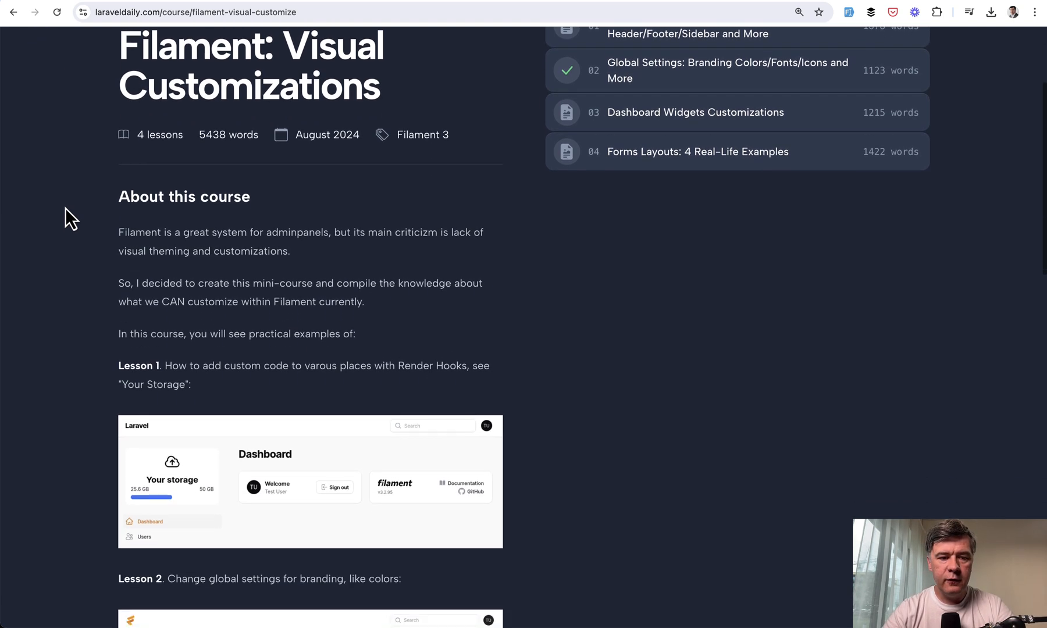
scroll("down", 3)
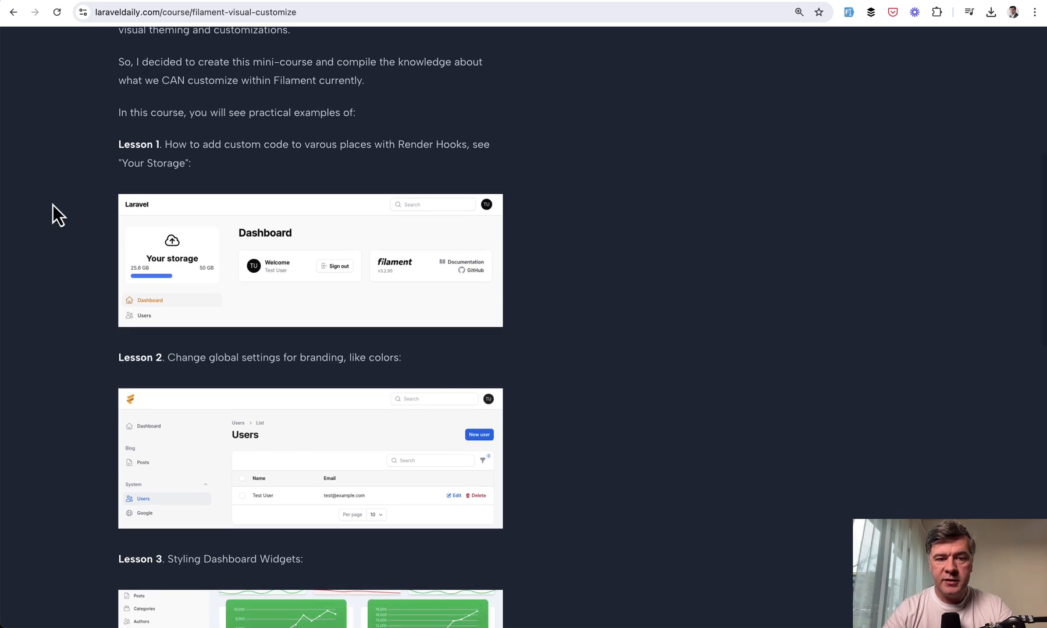
mouse_move(55, 270)
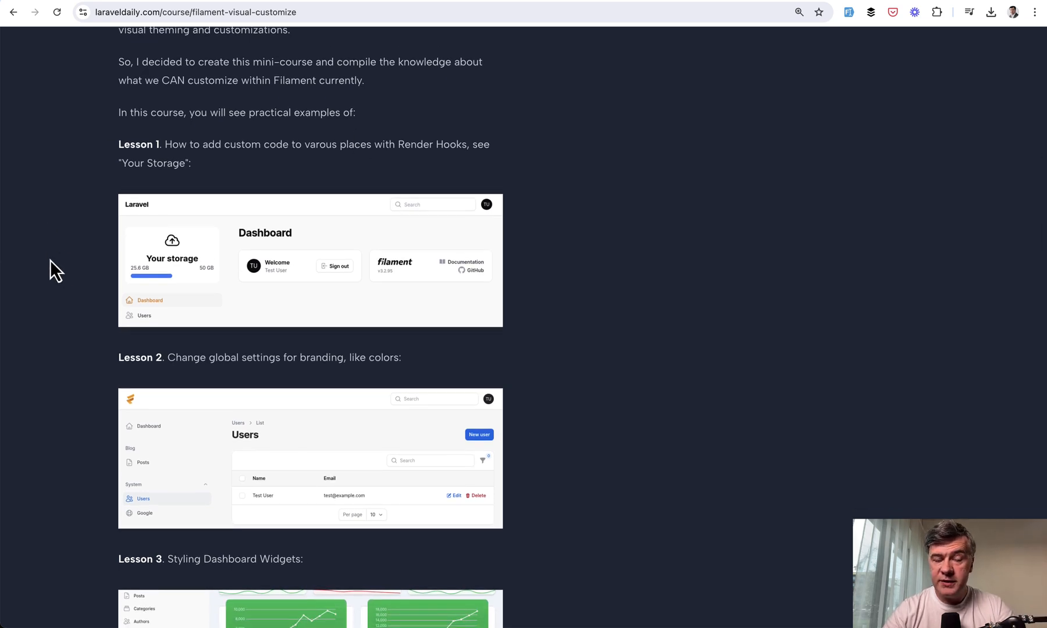
scroll("down", 3)
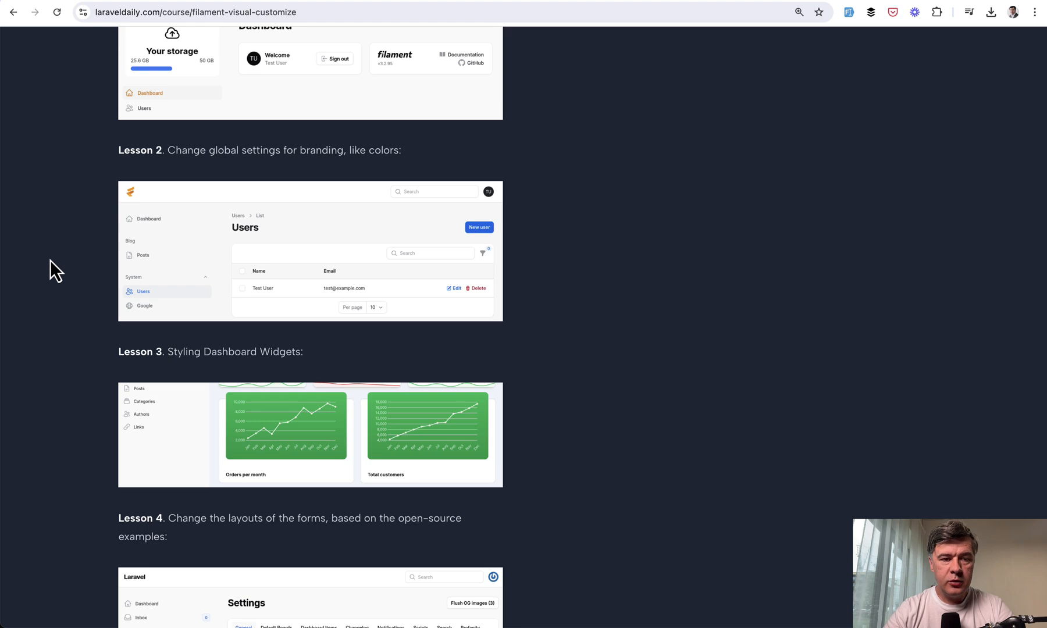
scroll("down", 3)
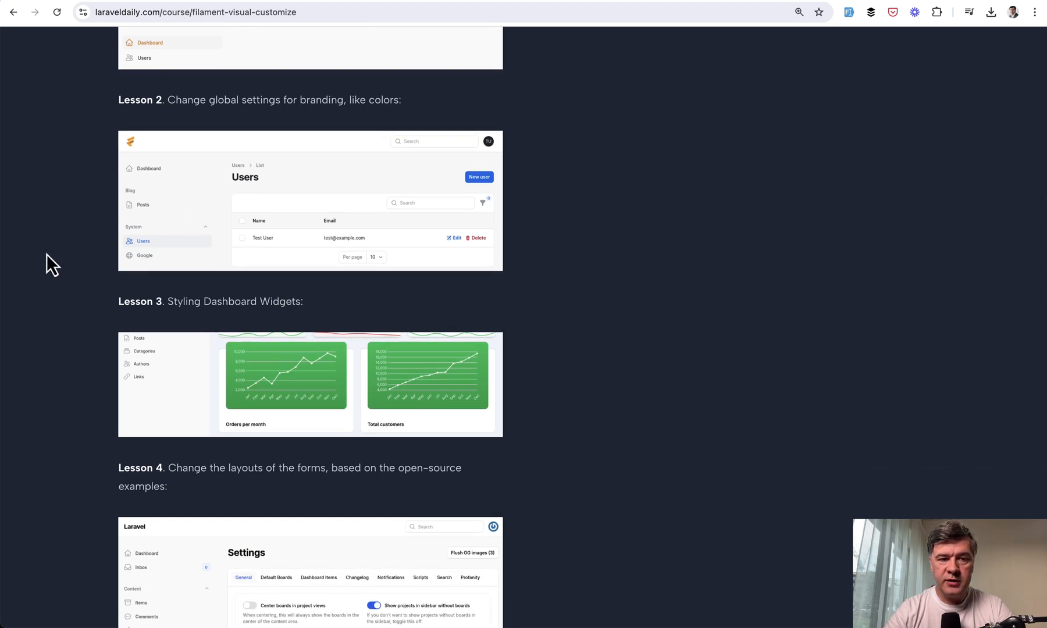
mouse_move(57, 313)
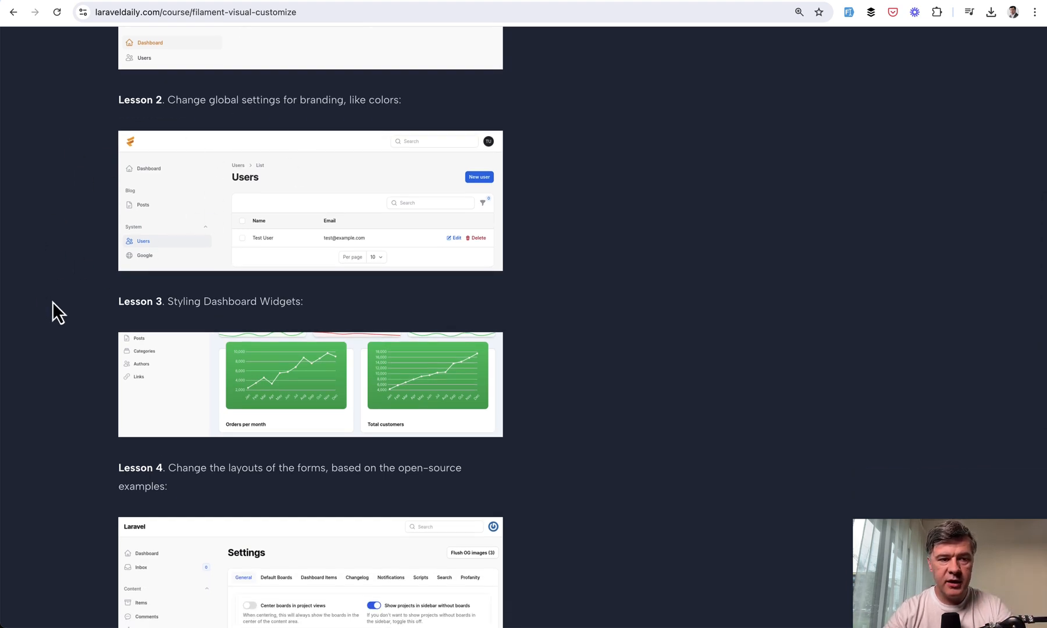
scroll("down", 3)
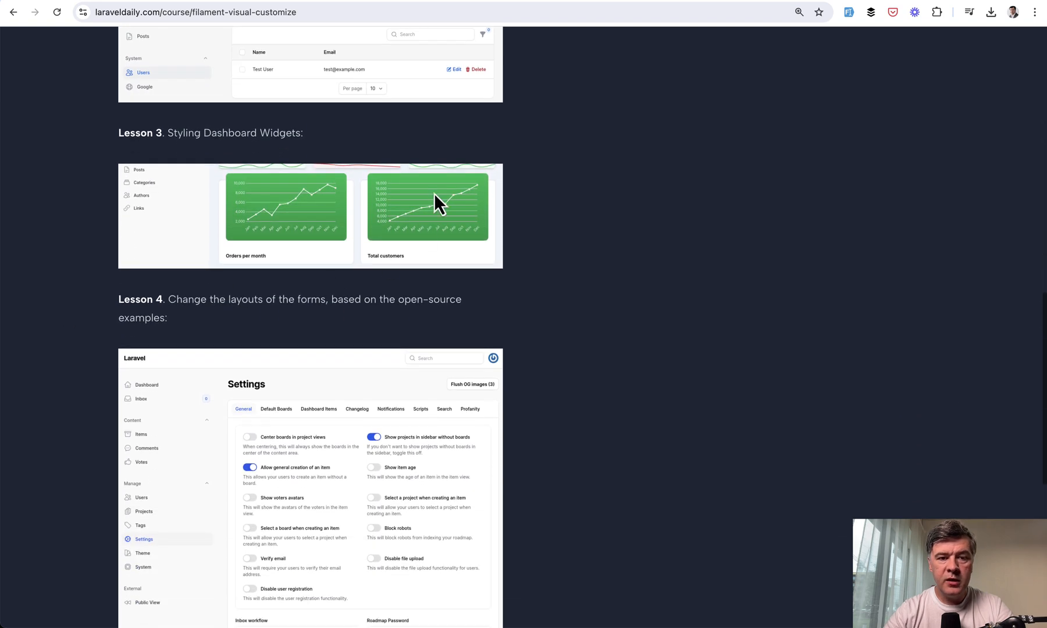
scroll("down", 3)
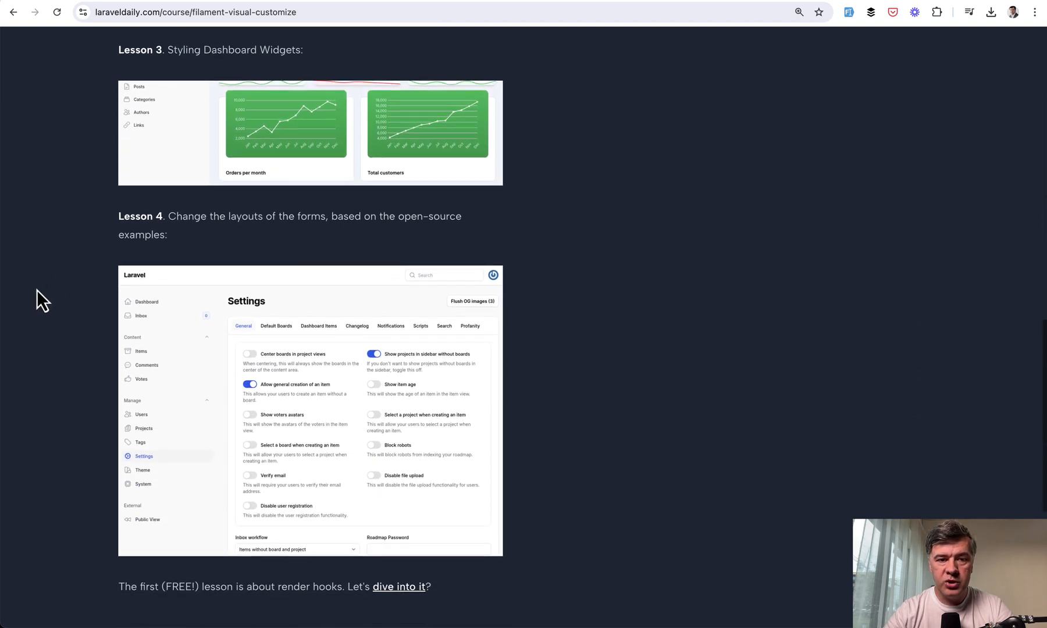
scroll("down", 3)
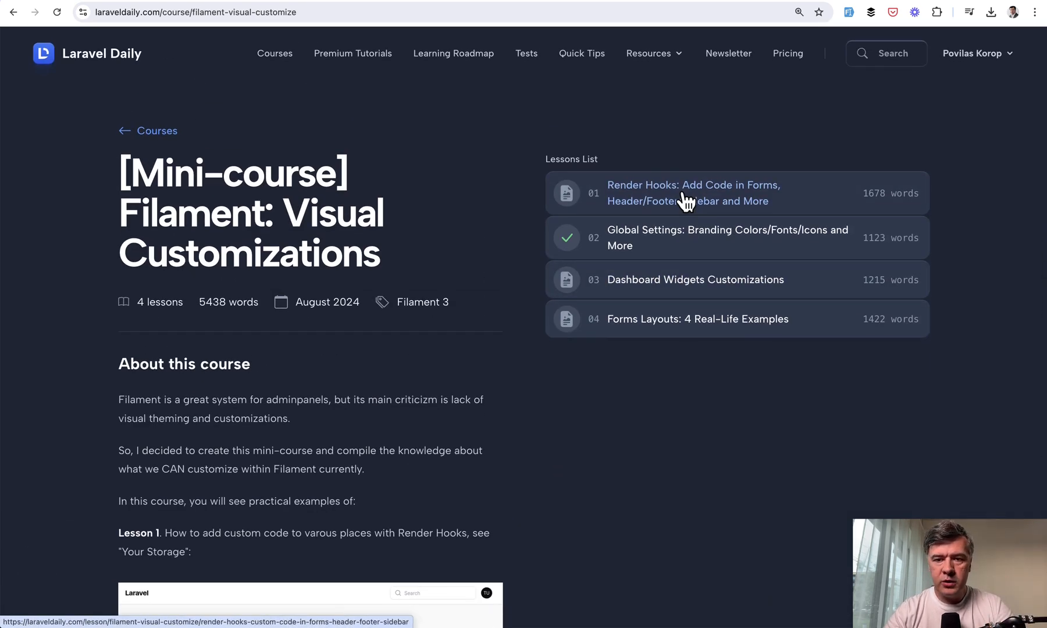
- Go to lesson 01 Render Hooks and follow its link to the official Filament render hooks docs
left_click(692, 193)
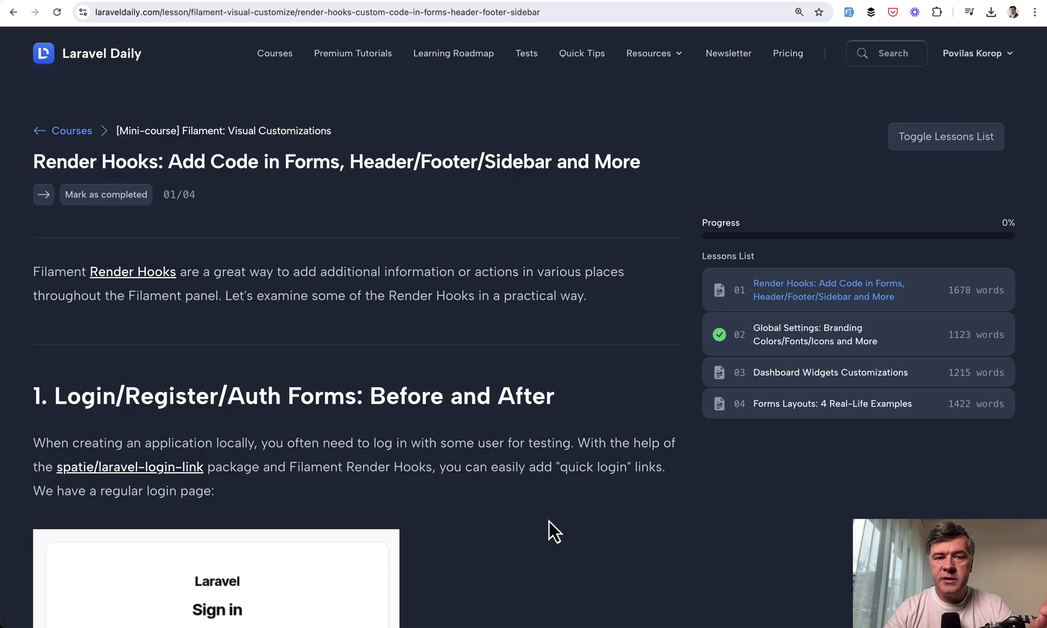
left_click(132, 271)
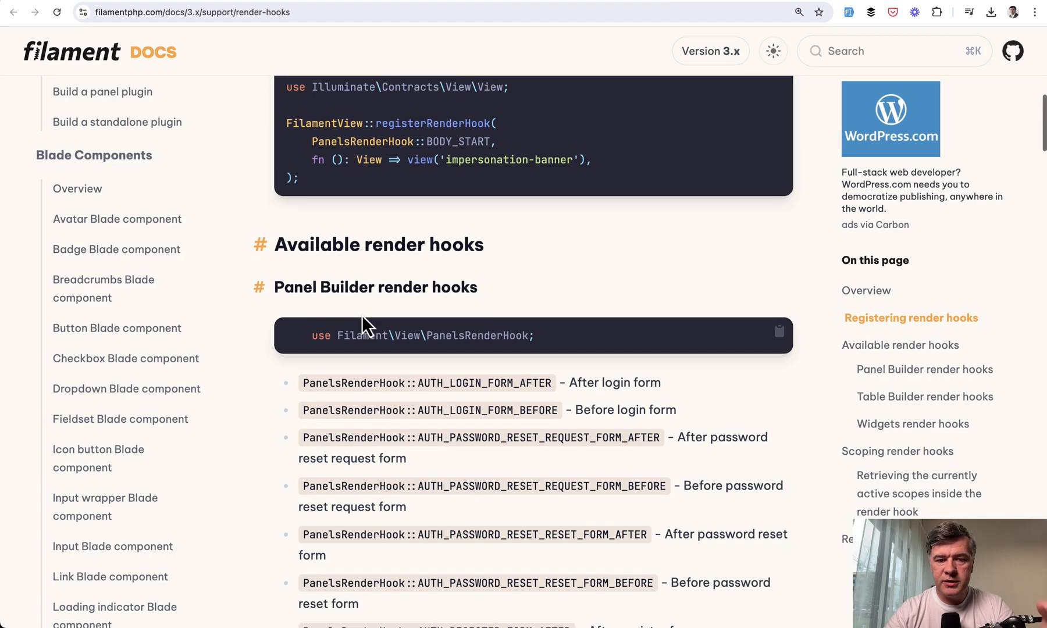
- Scroll through the Panel Builder render hooks list in the Filament documentation
scroll("down", 3)
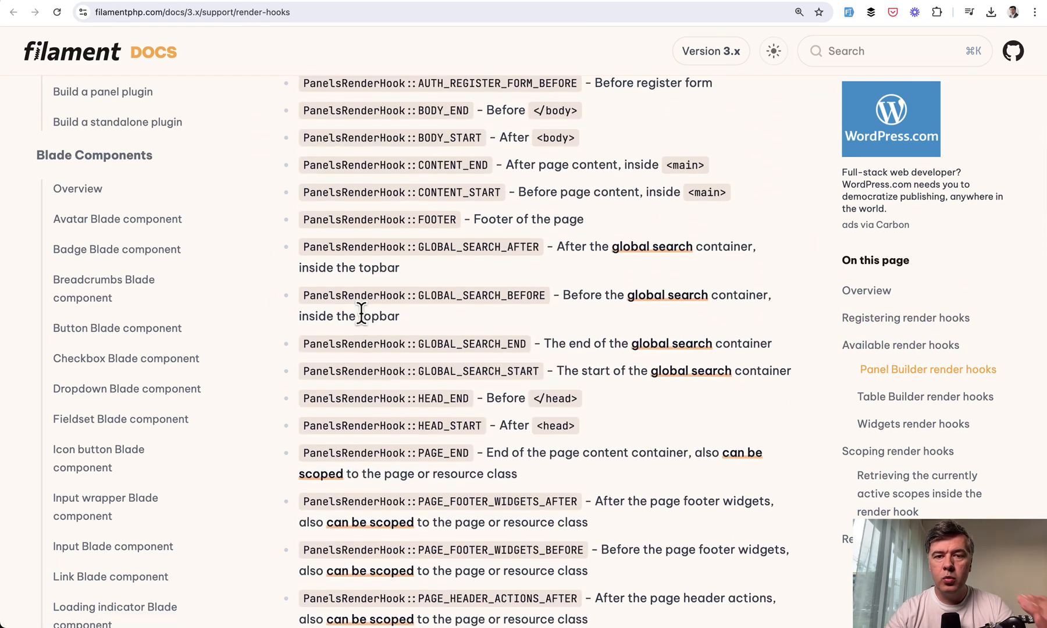
scroll("down", 3)
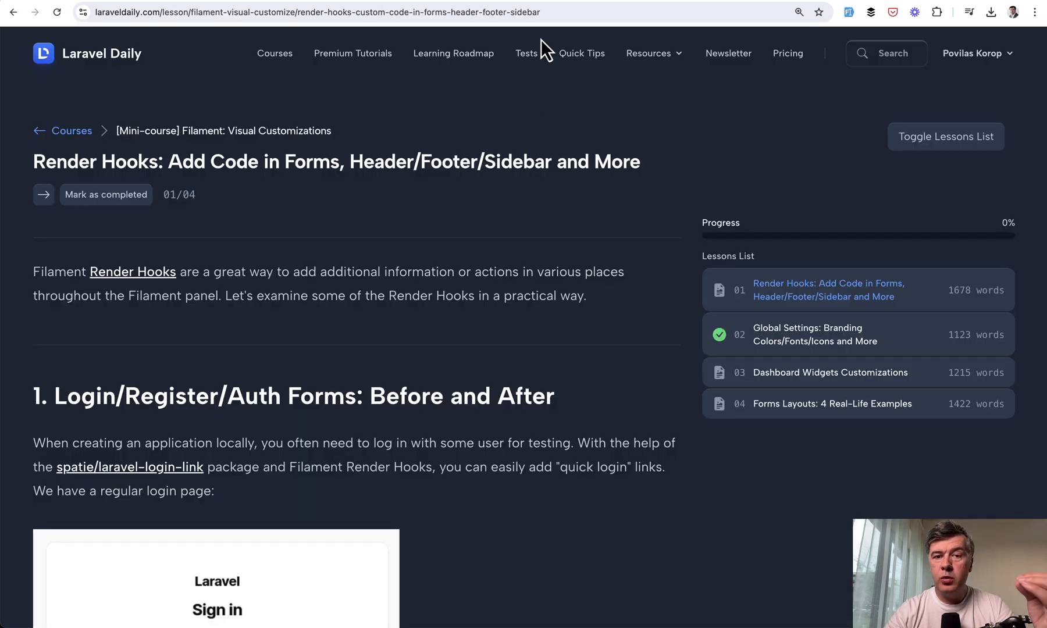
mouse_move(464, 220)
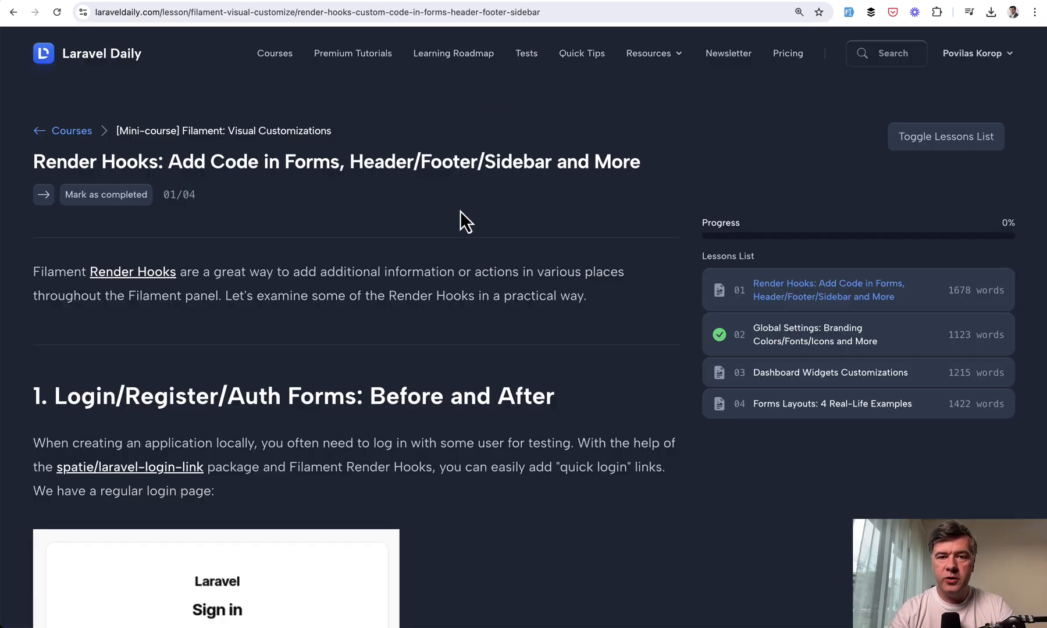
- Read the lesson's AUTH_LOGIN_FORM_AFTER examples adding links below the sign-in form
scroll("down", 3)
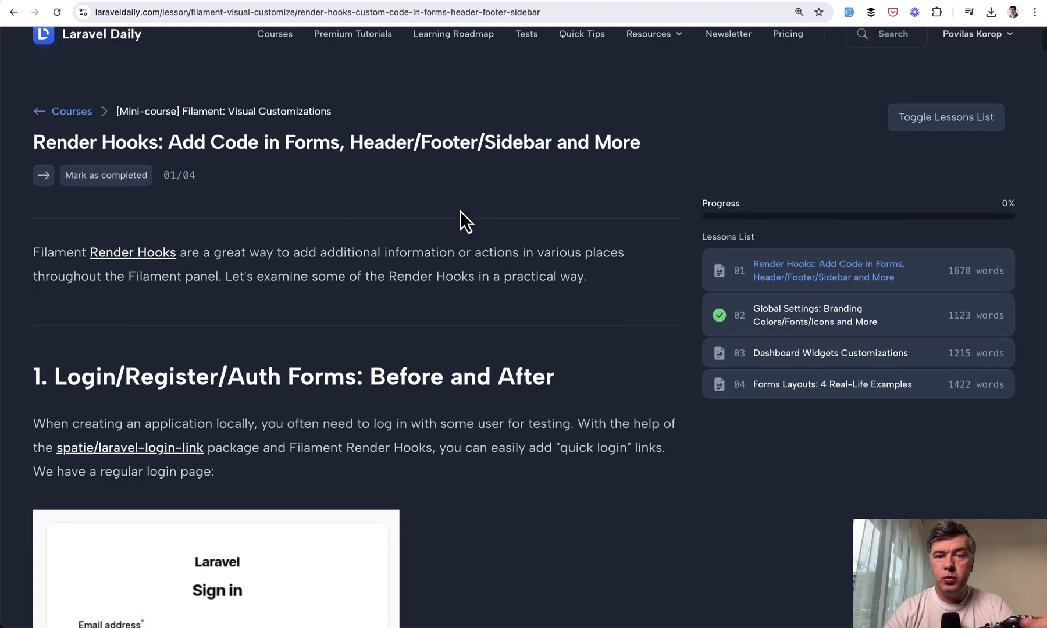
scroll("down", 3)
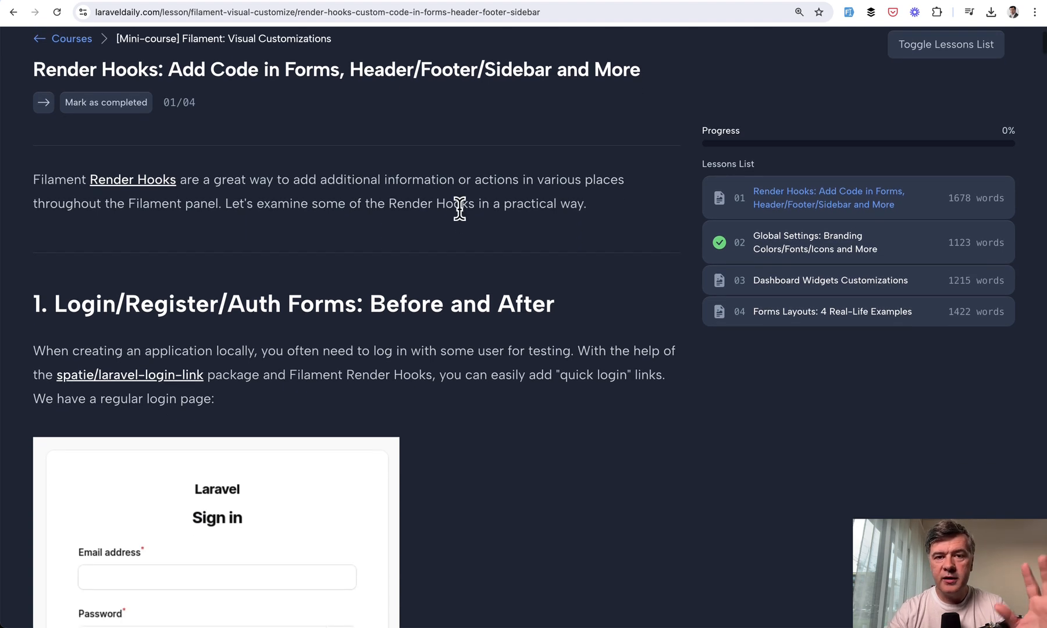
scroll("down", 3)
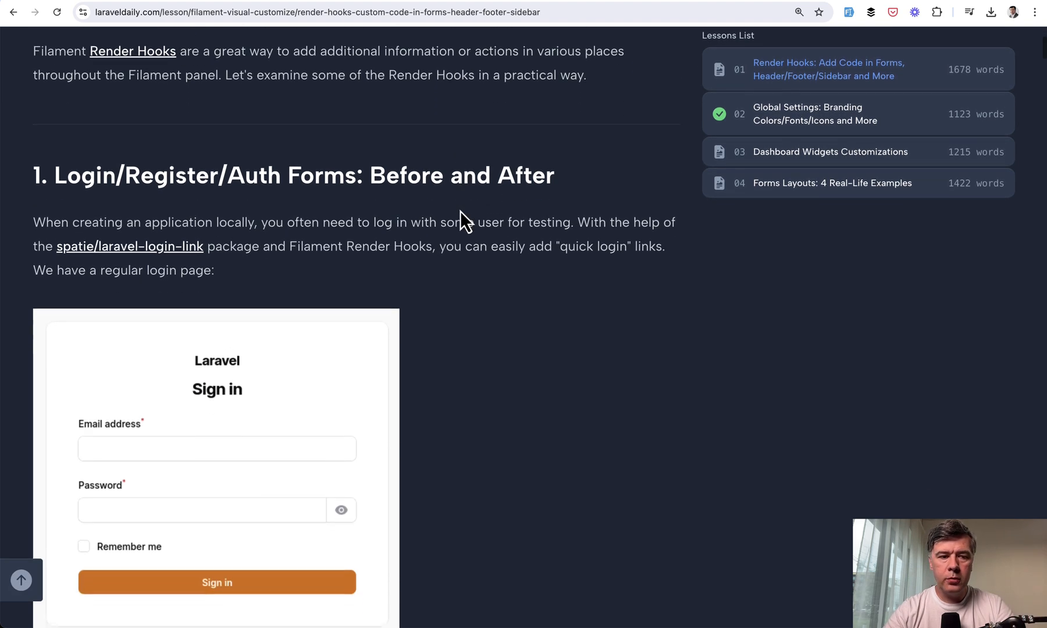
scroll("down", 3)
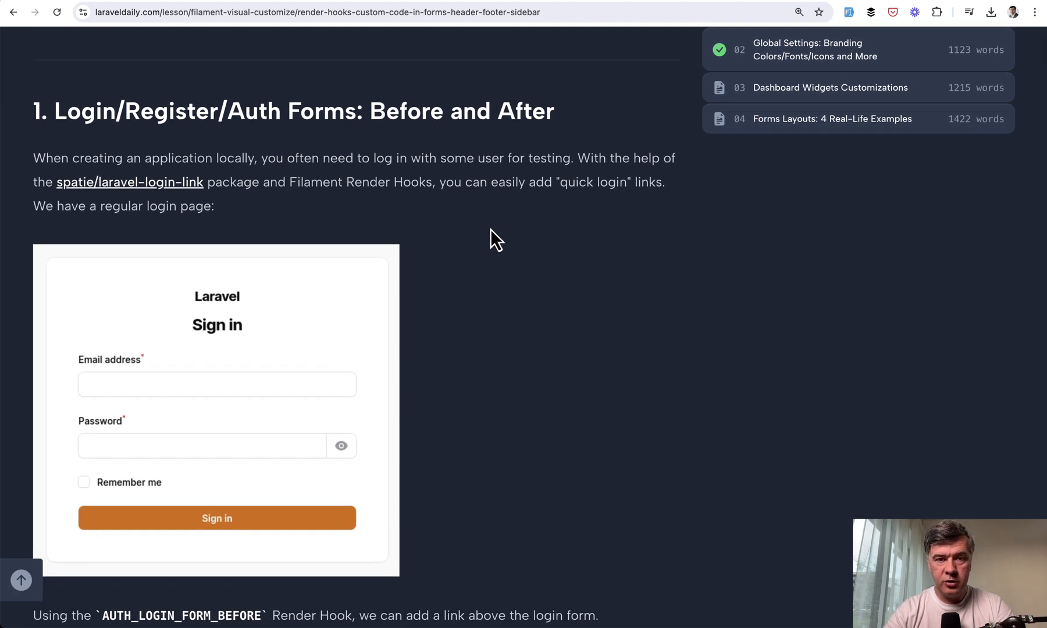
scroll("down", 3)
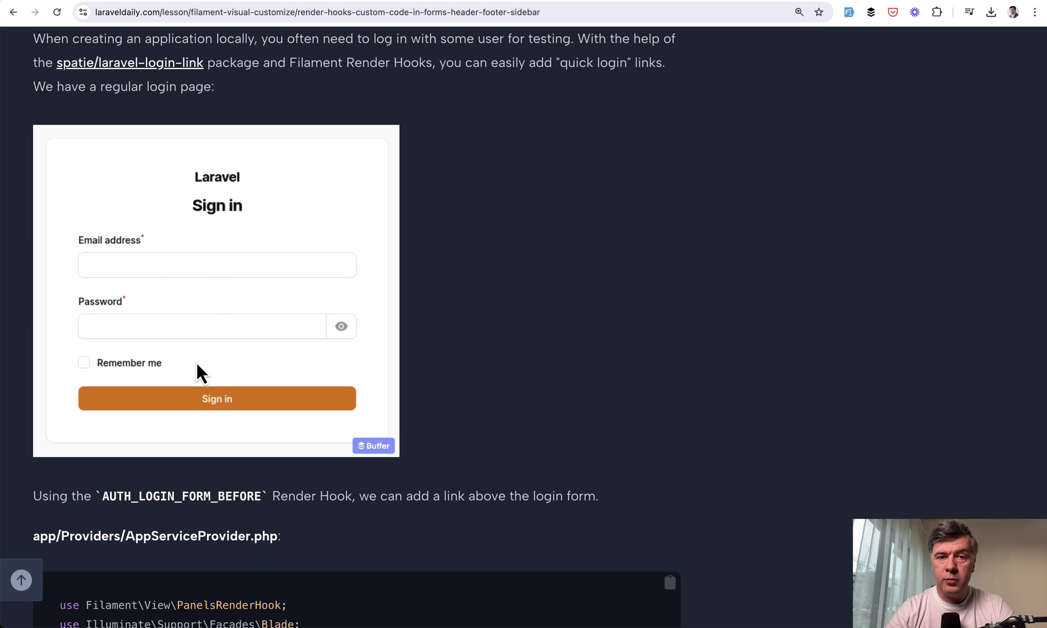
scroll("down", 3)
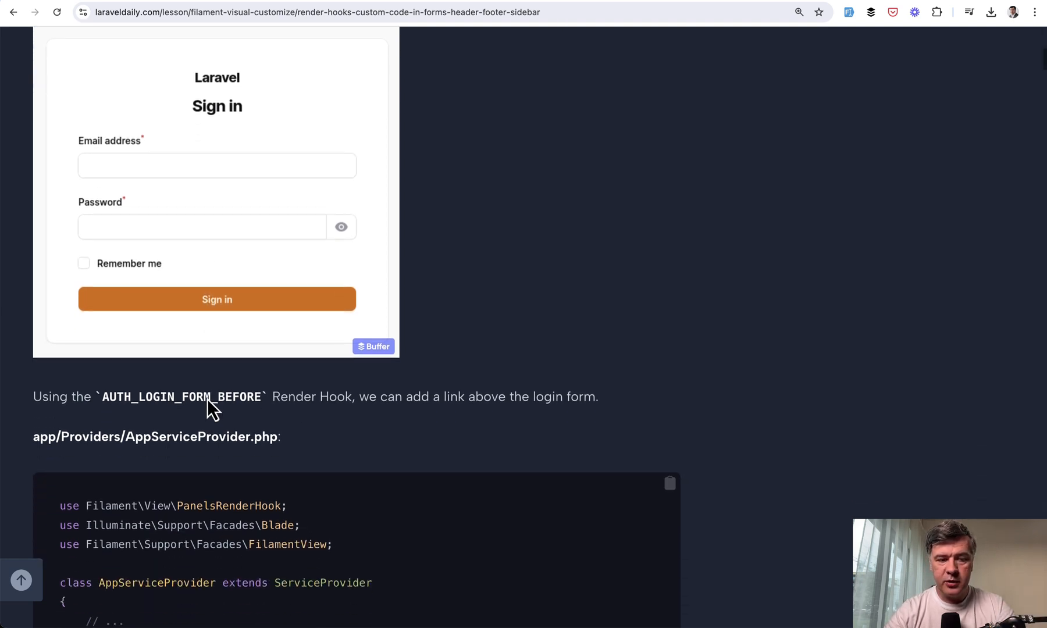
scroll("down", 3)
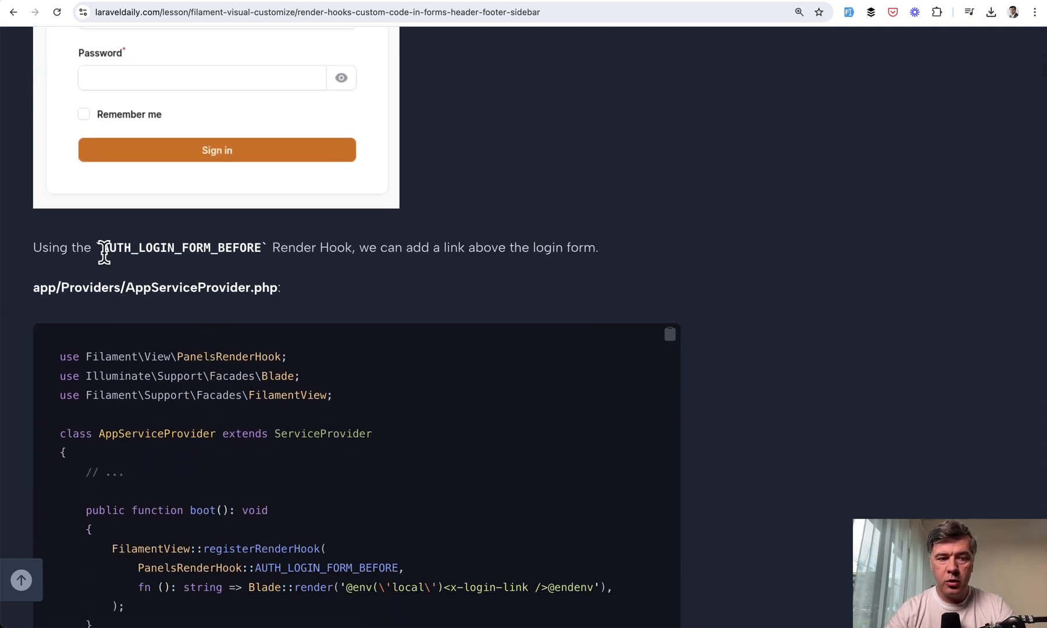
scroll("down", 3)
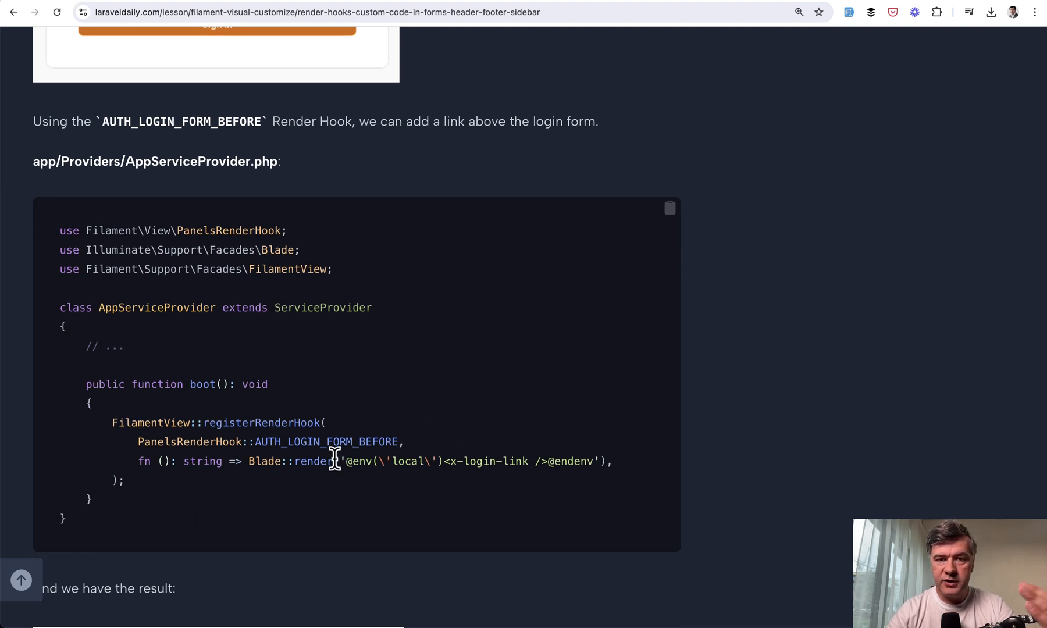
- Continue through the remaining login-form examples down to the list of other auth hooks
scroll("down", 3)
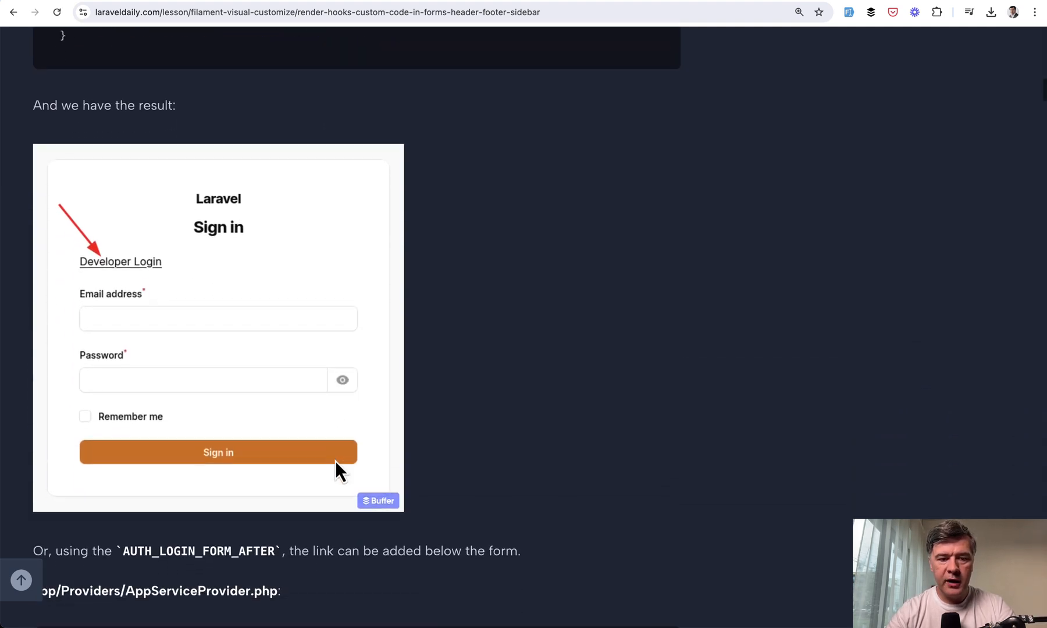
scroll("down", 3)
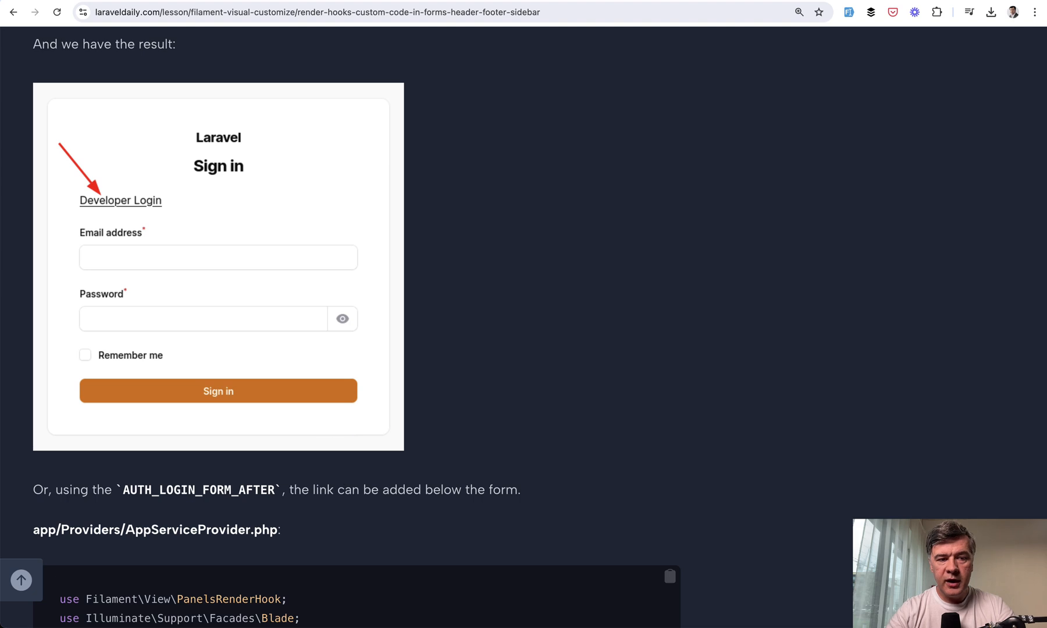
scroll("down", 3)
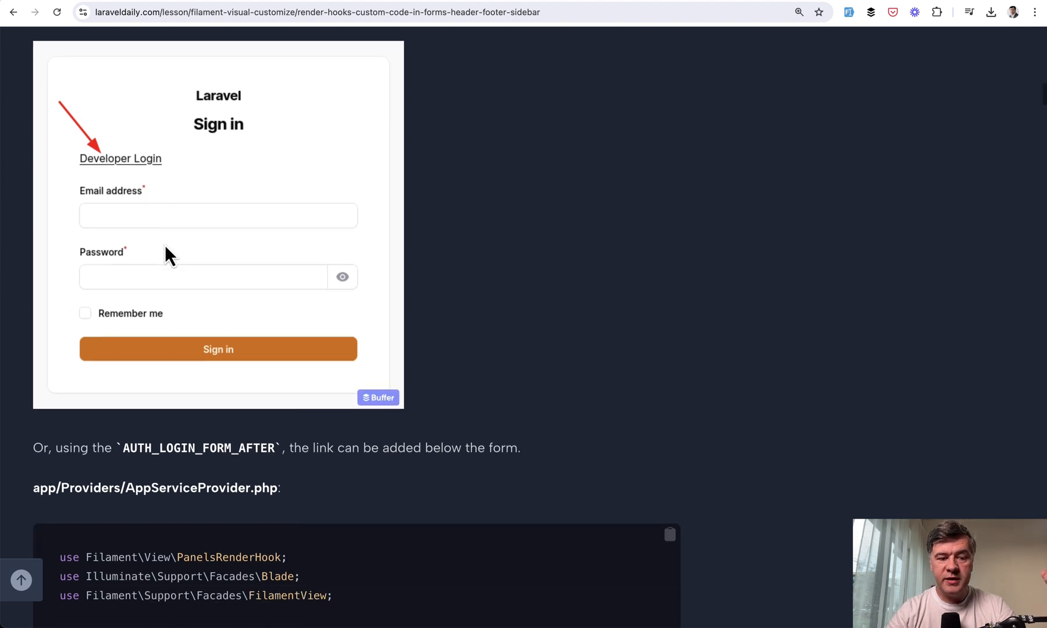
scroll("down", 3)
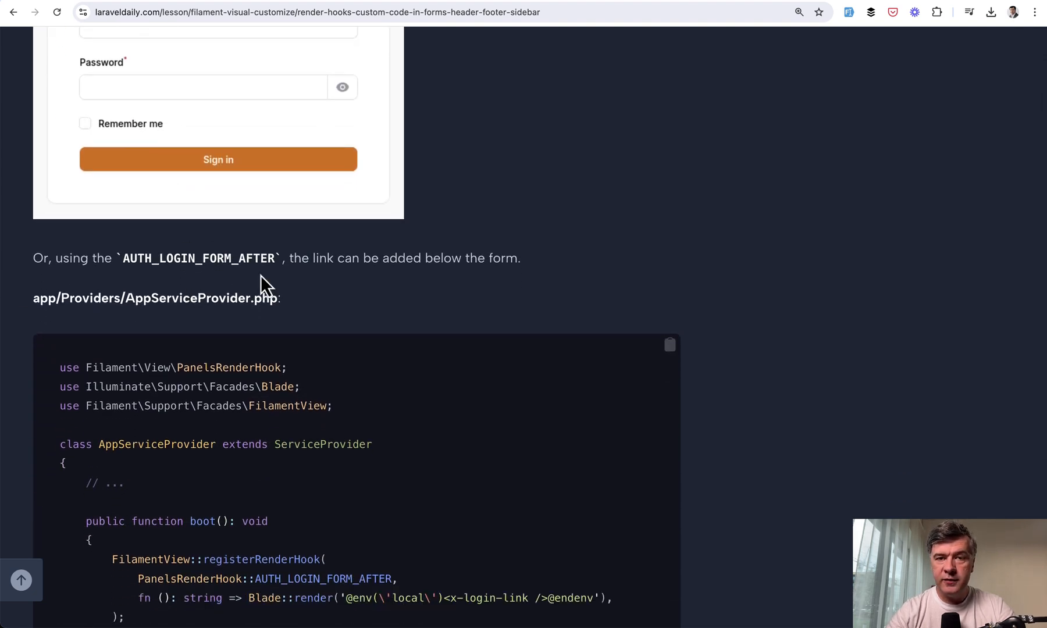
scroll("down", 3)
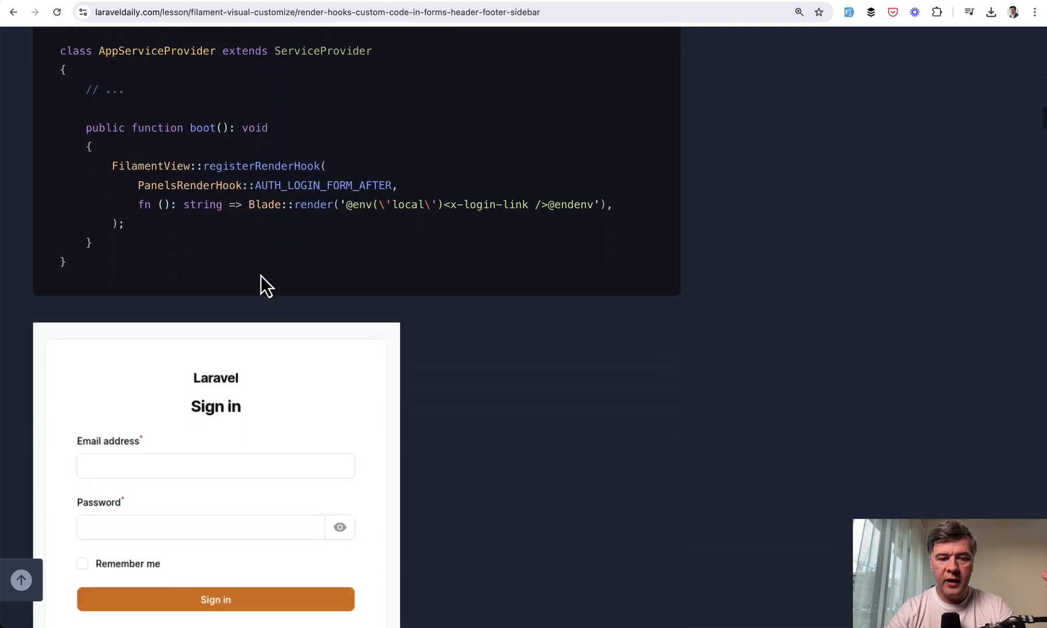
scroll("down", 3)
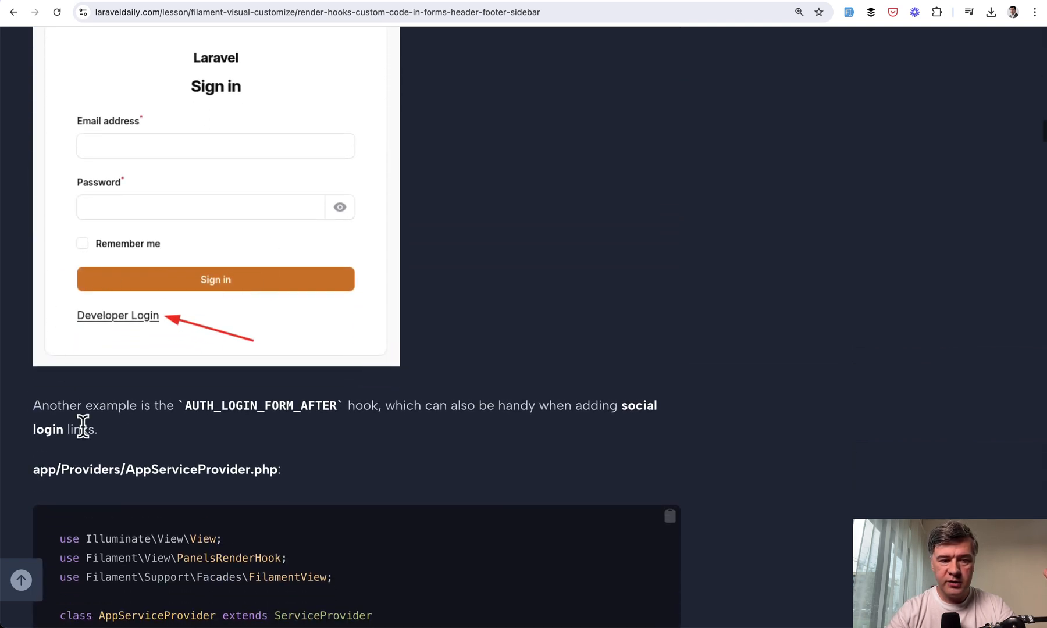
scroll("down", 3)
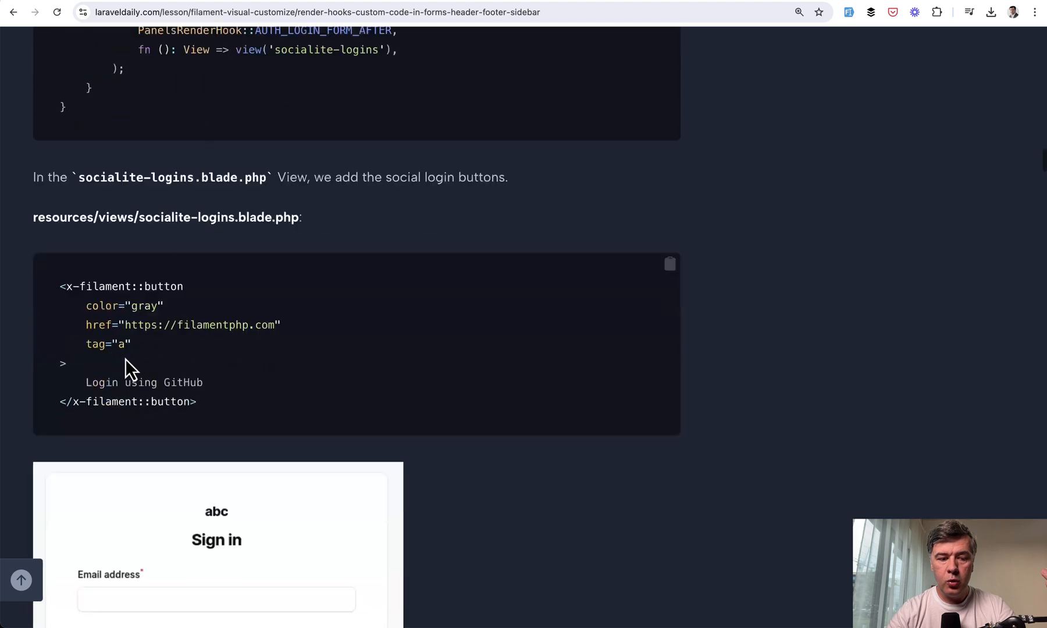
scroll("down", 3)
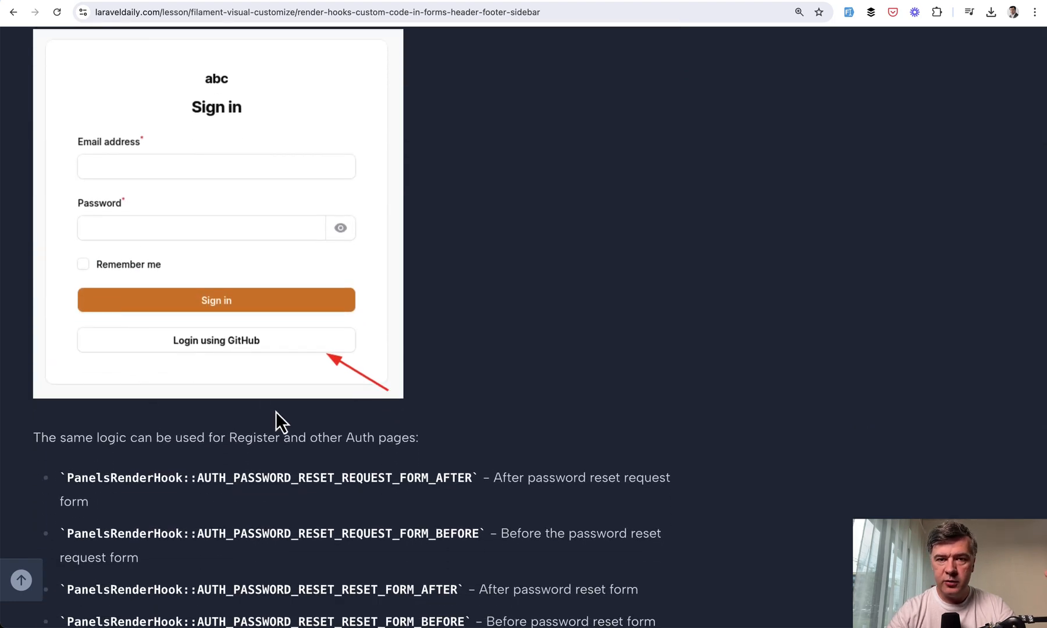
mouse_move(576, 368)
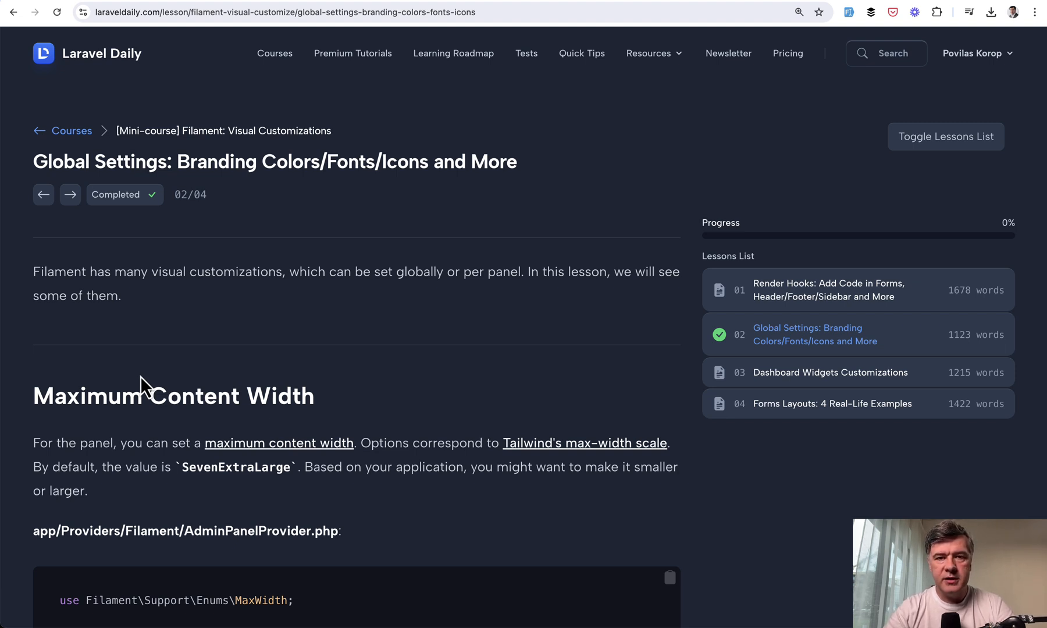
- Read through the Global Settings lesson's color customization examples
scroll("down", 3)
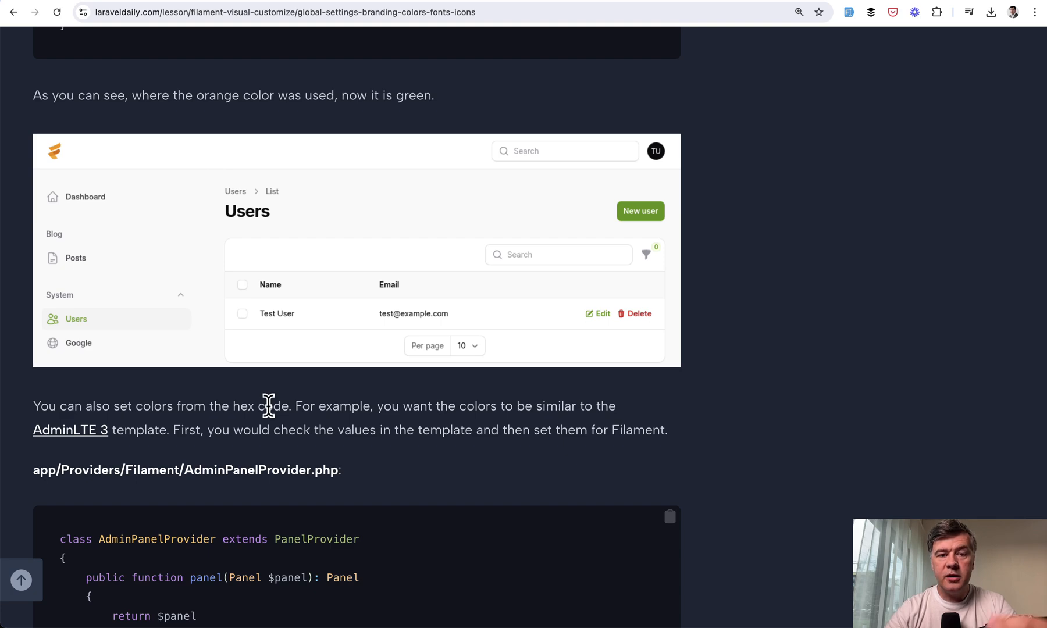
scroll("down", 3)
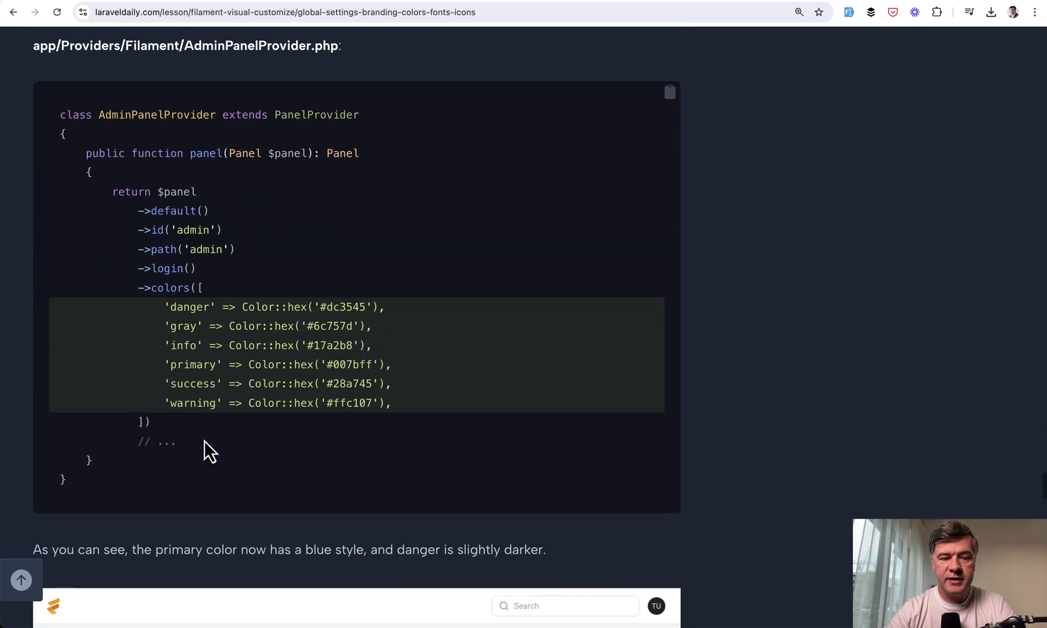
mouse_move(297, 469)
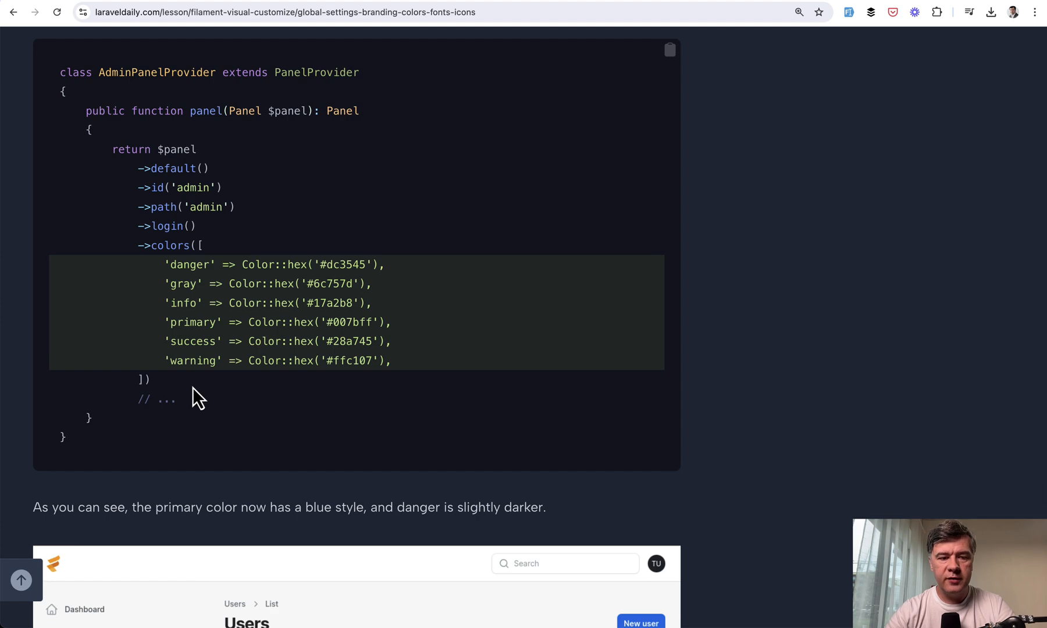
scroll("down", 3)
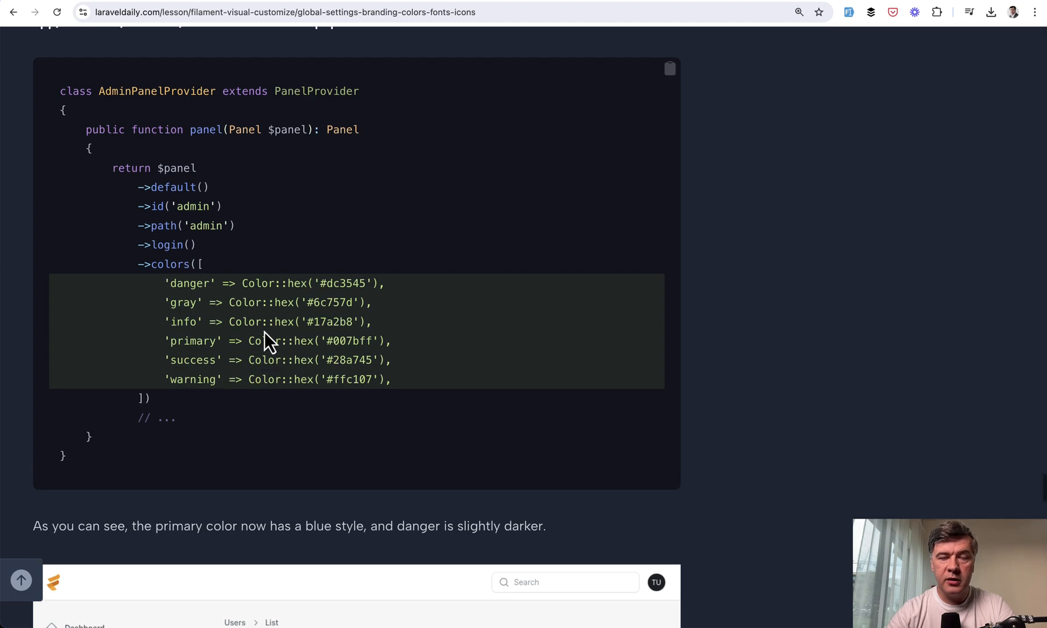
scroll("down", 3)
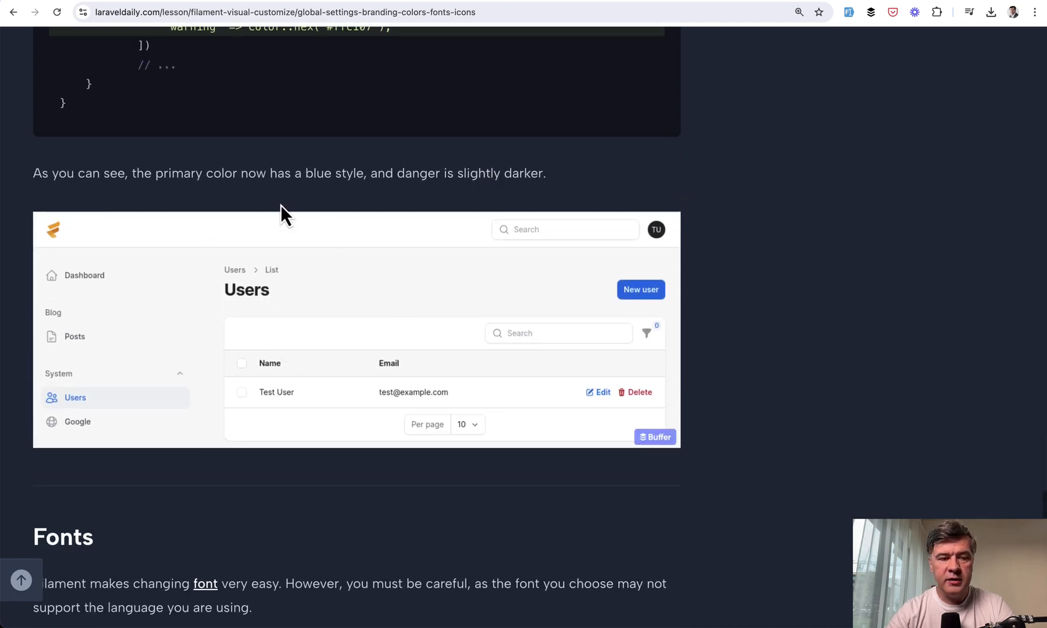
scroll("down", 3)
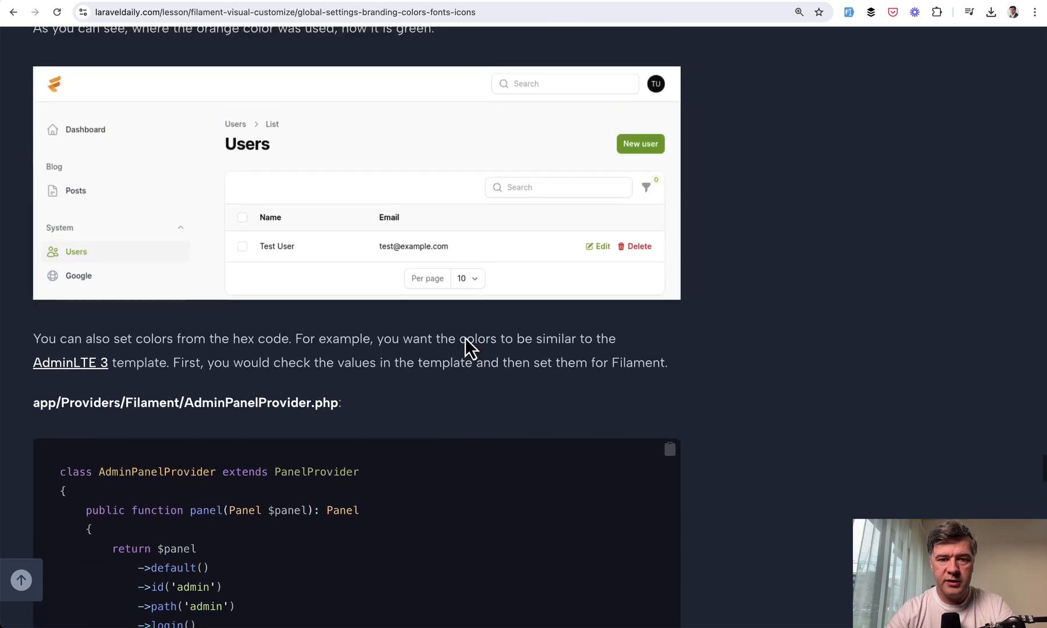
scroll("down", 3)
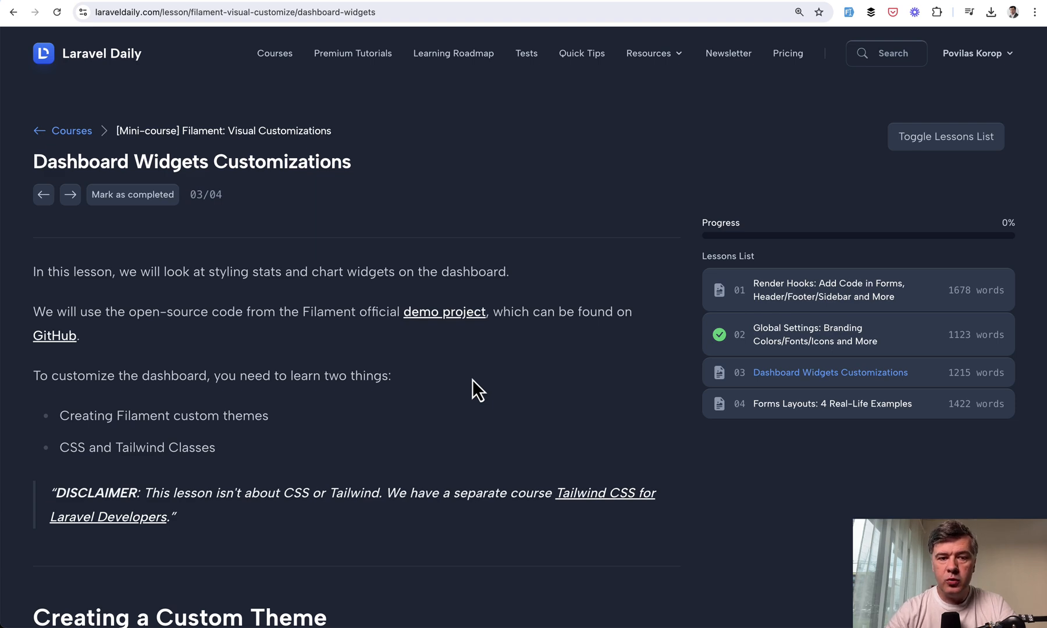
scroll("down", 3)
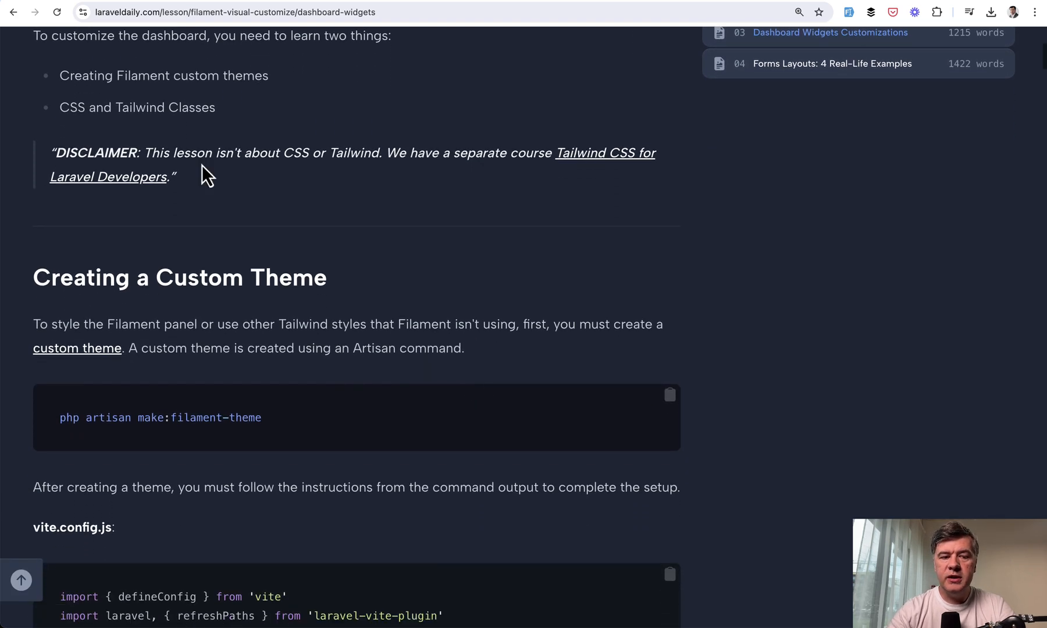
mouse_move(553, 447)
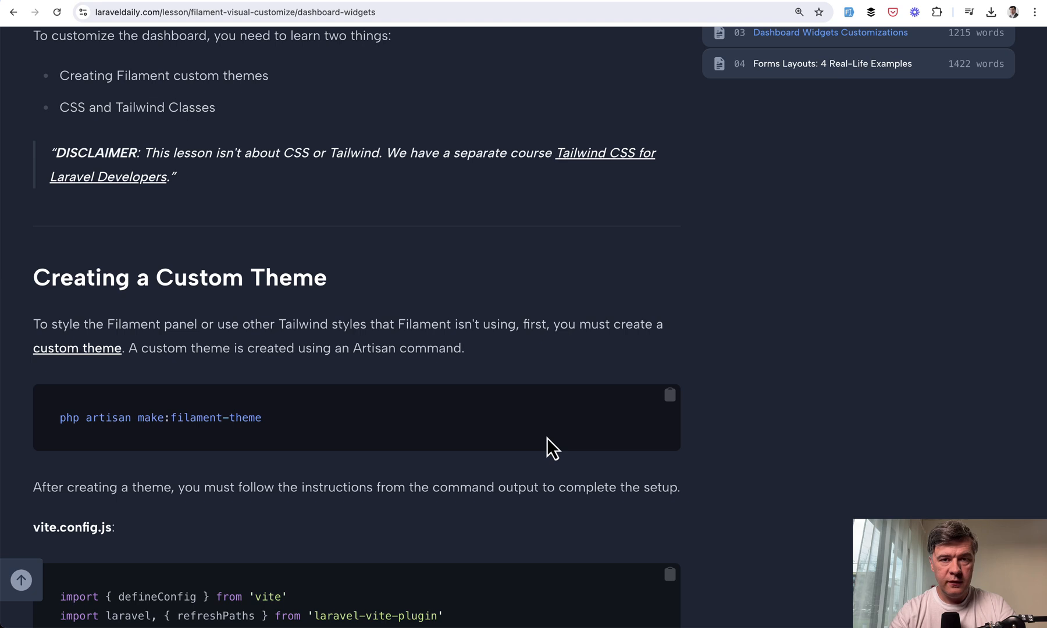
scroll("down", 3)
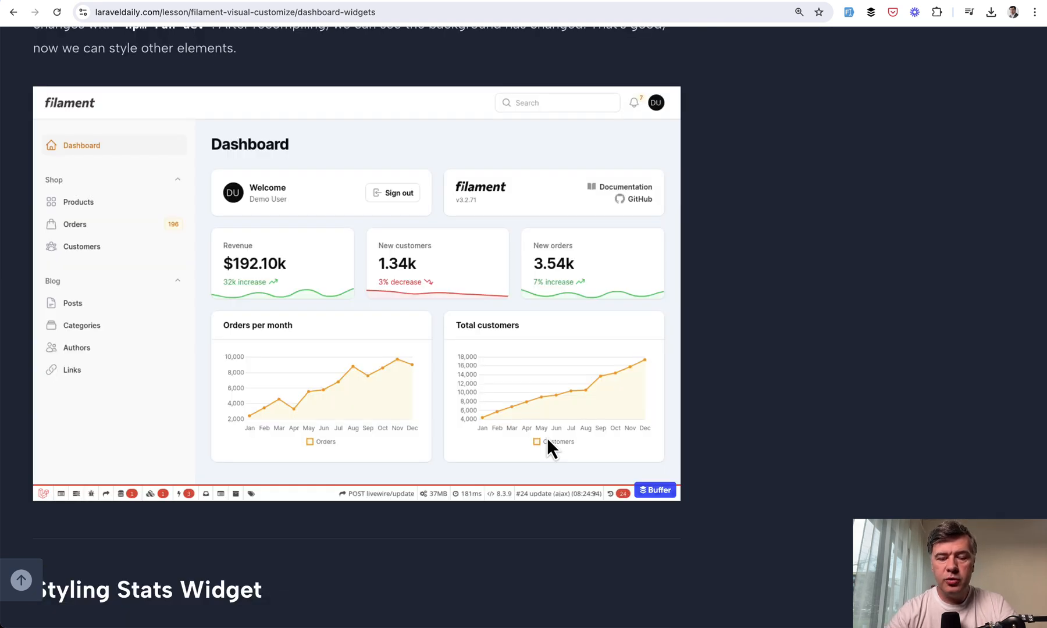
mouse_move(205, 452)
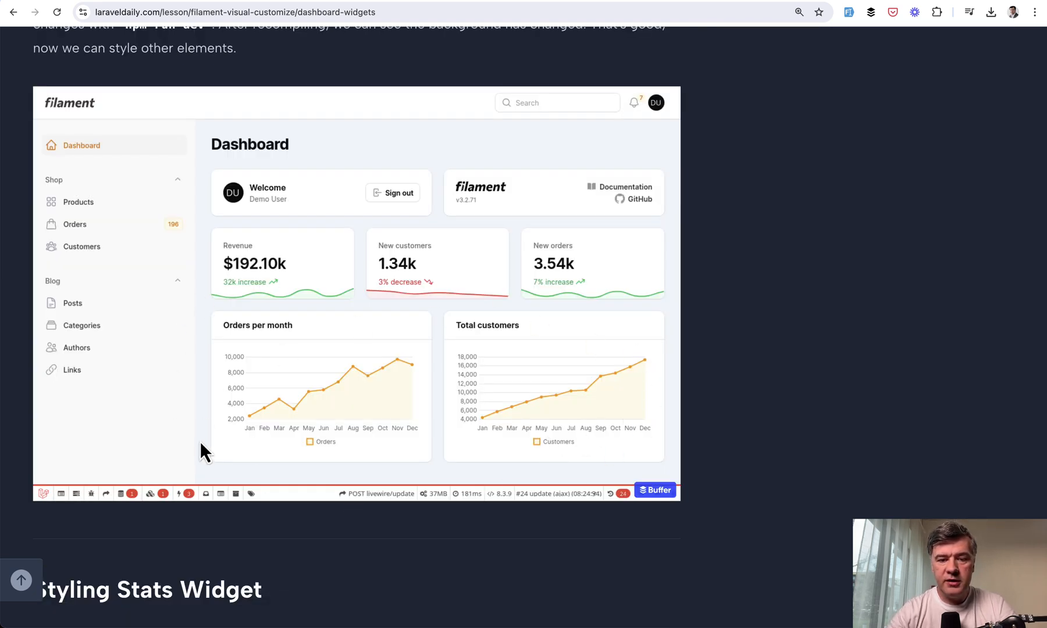
mouse_move(525, 434)
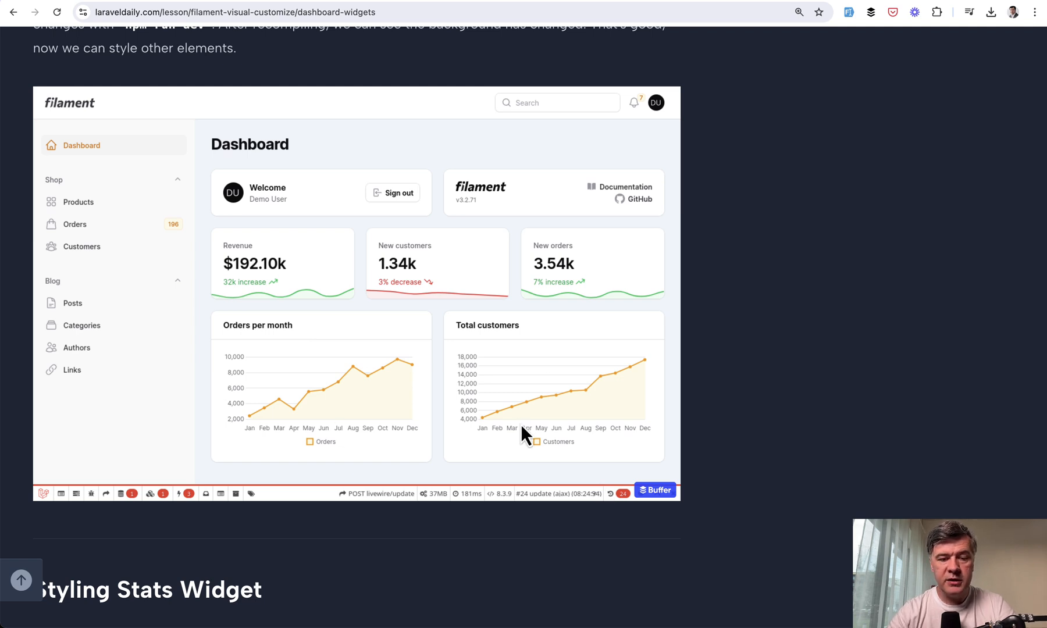
scroll("down", 3)
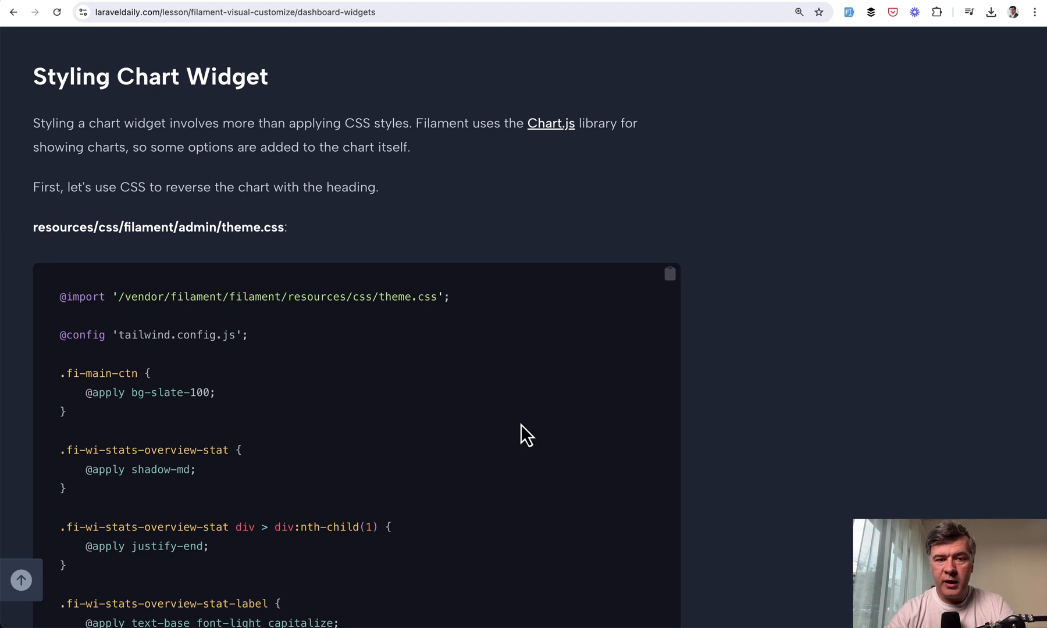
scroll("down", 3)
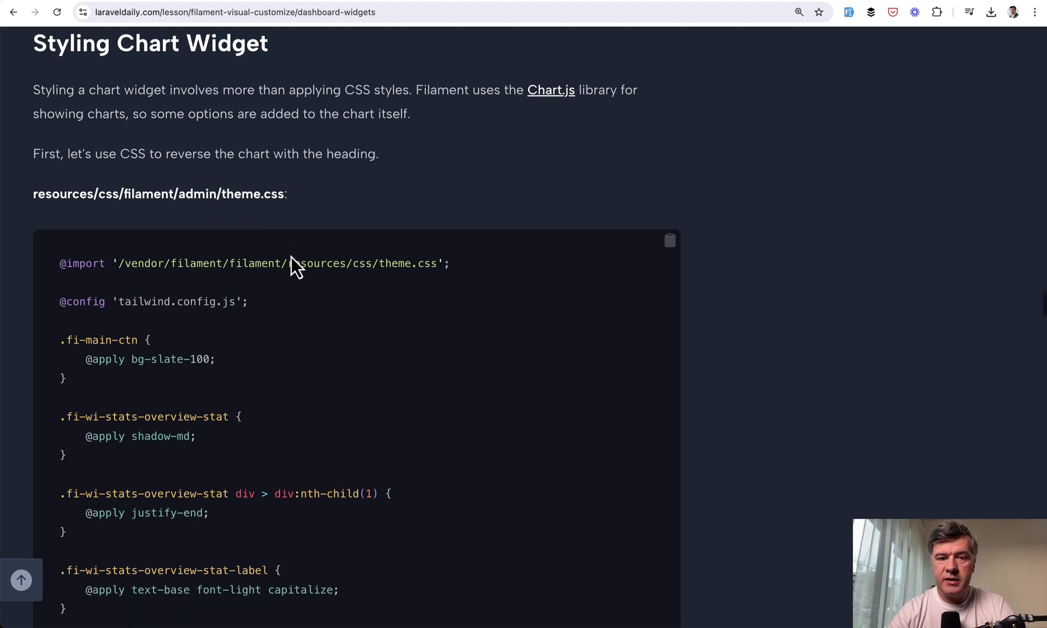
scroll("down", 3)
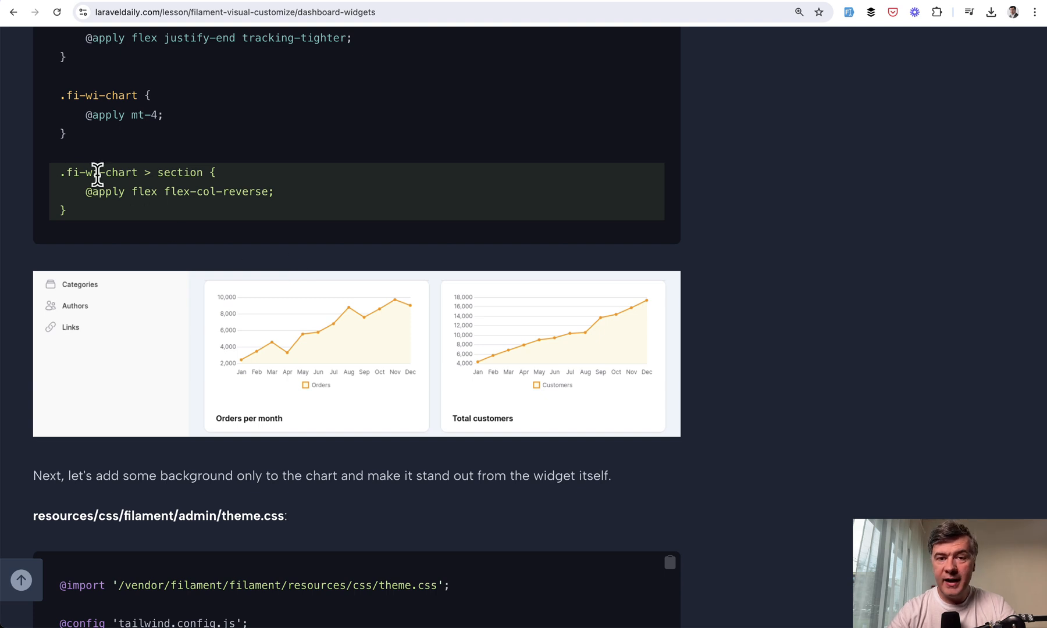
mouse_move(69, 173)
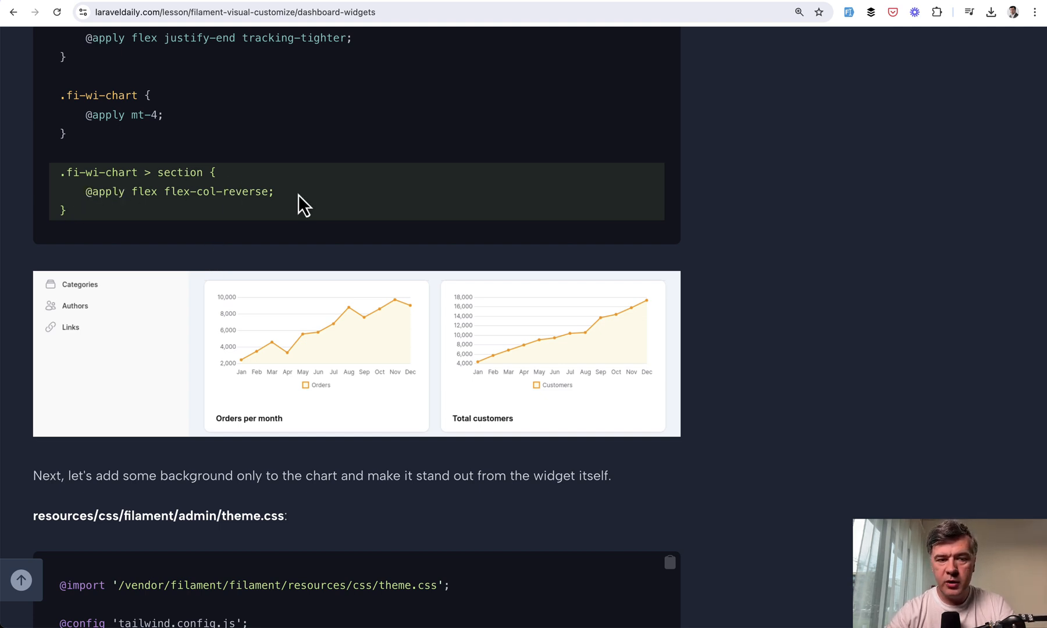
mouse_move(128, 218)
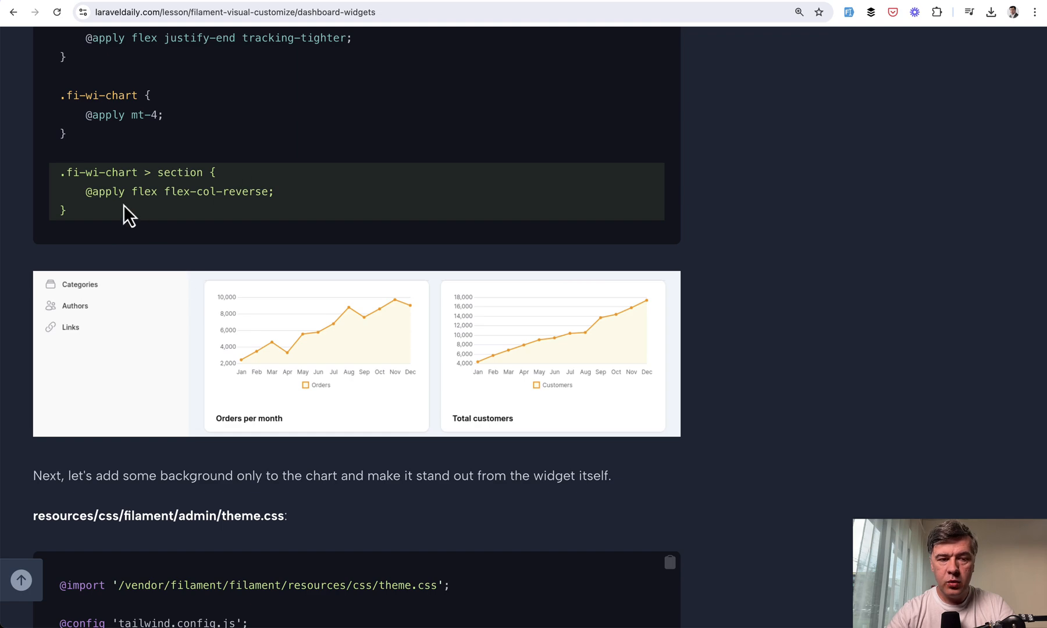
scroll("down", 3)
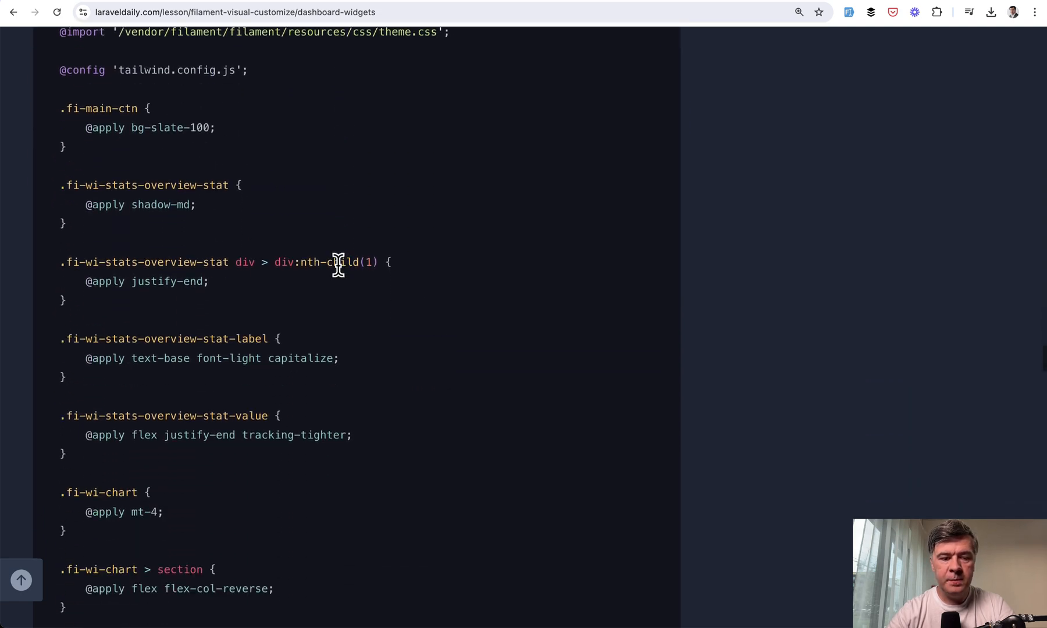
scroll("down", 3)
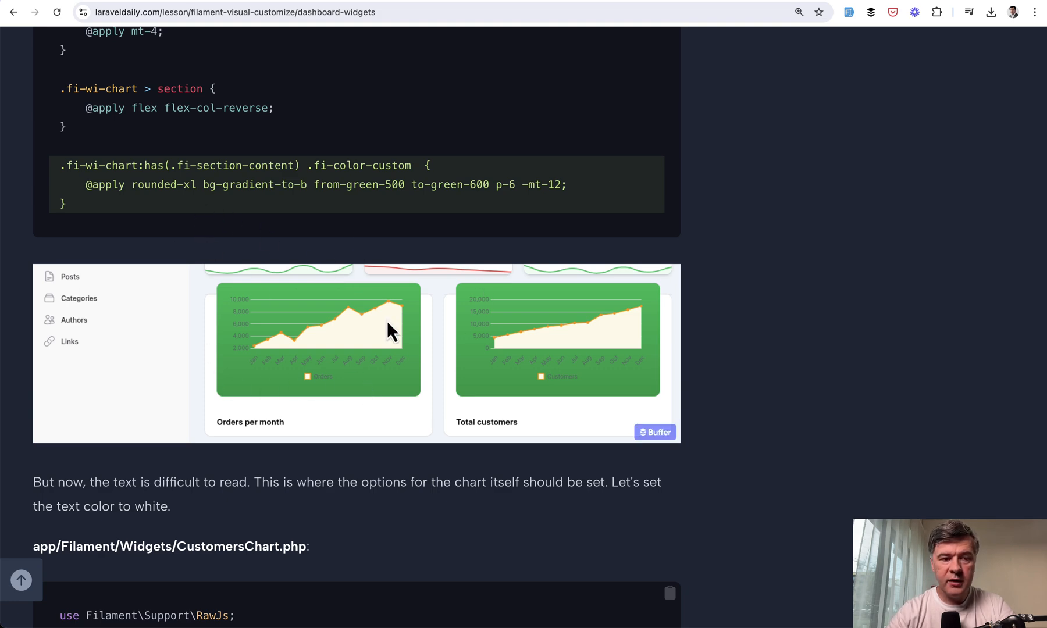
scroll("down", 3)
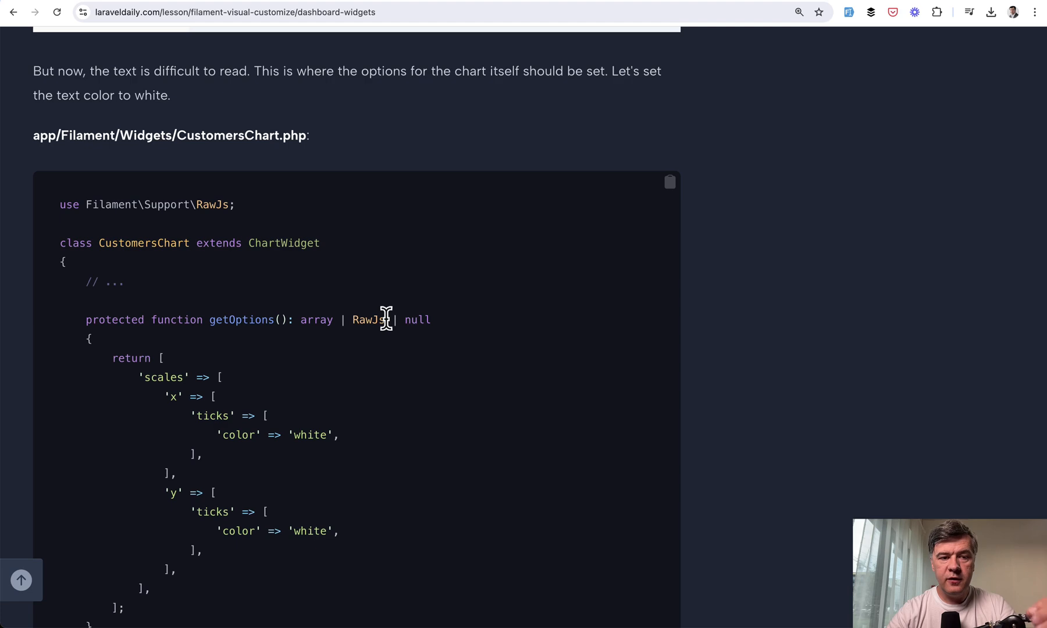
scroll("down", 3)
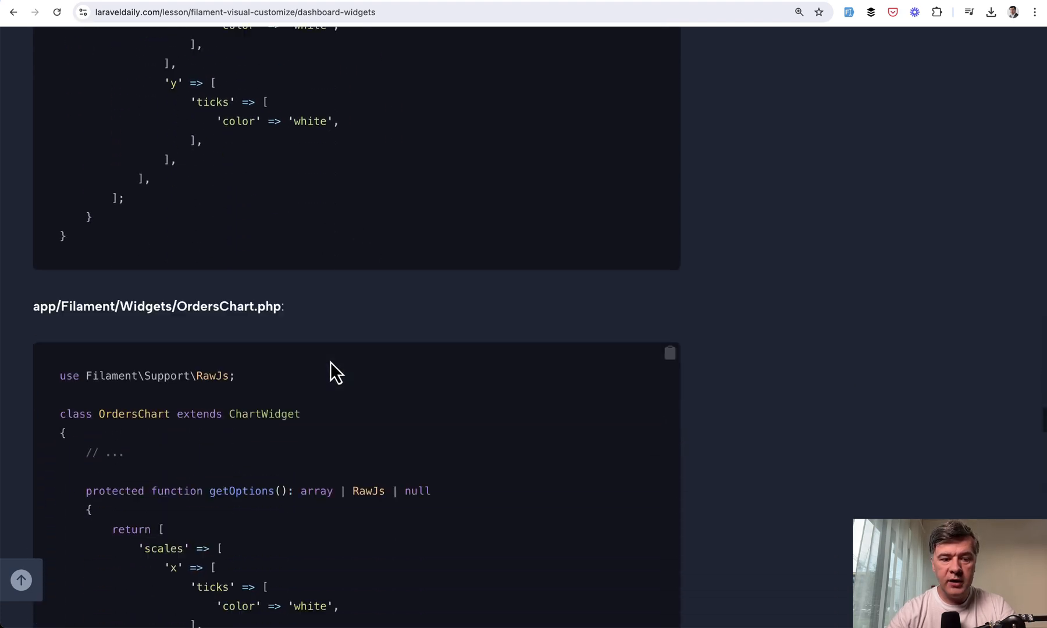
scroll("down", 3)
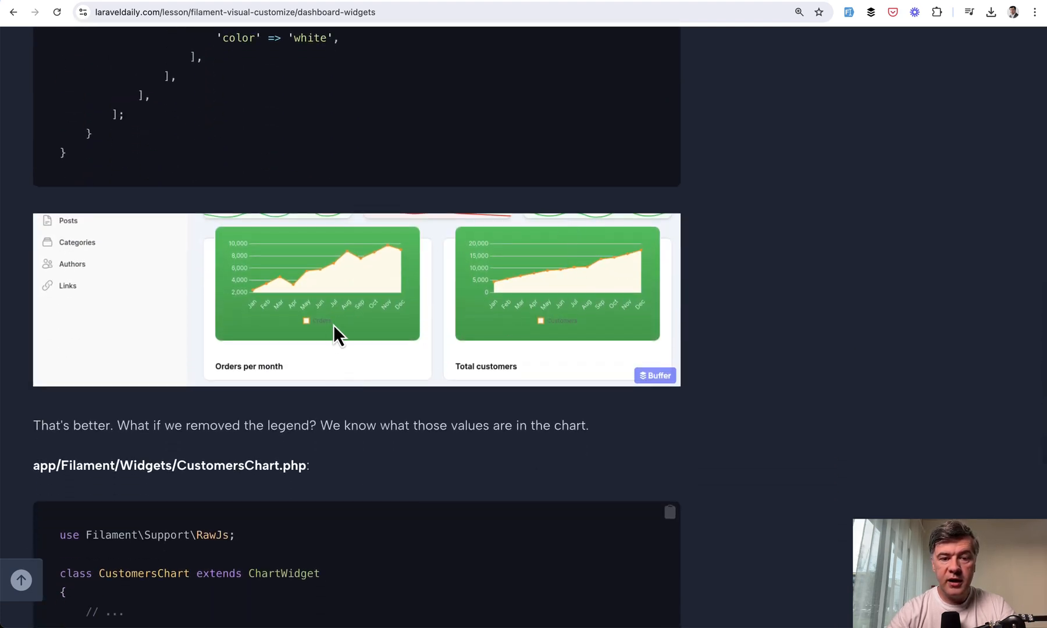
scroll("down", 3)
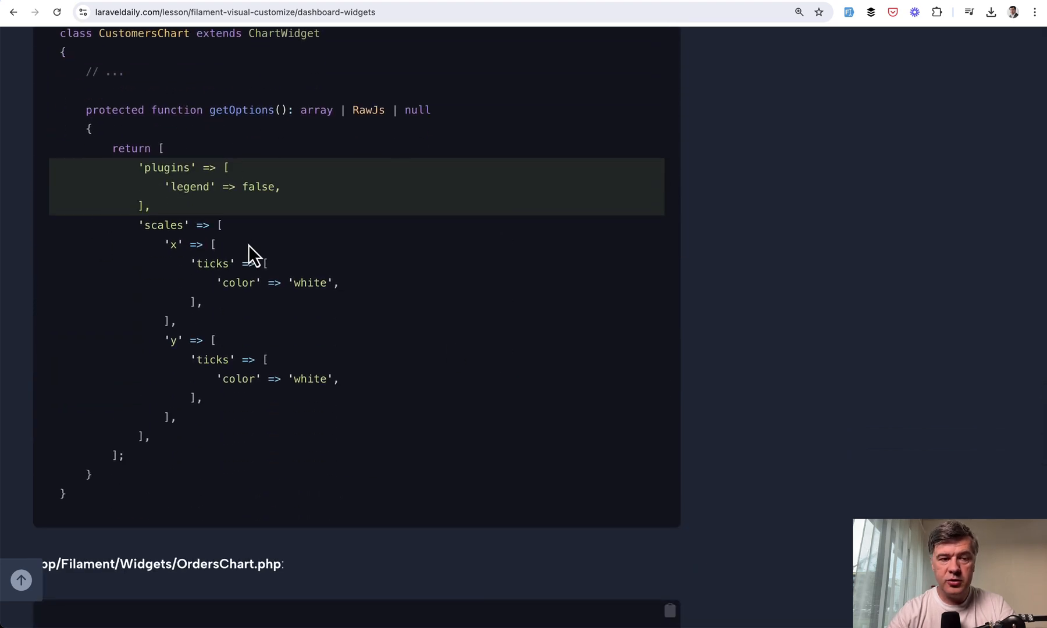
scroll("down", 3)
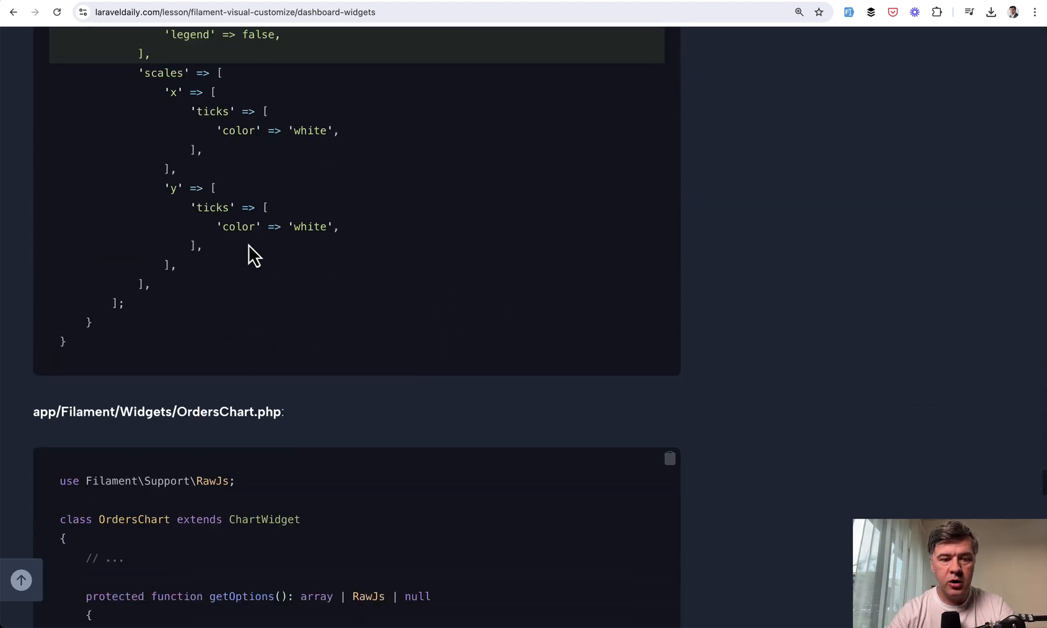
scroll("down", 3)
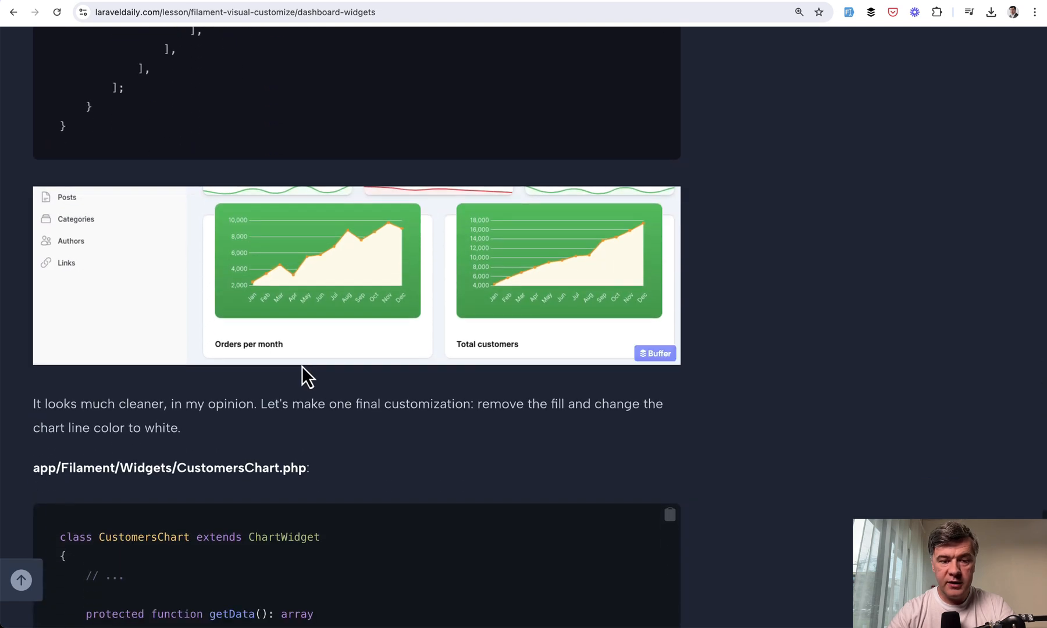
scroll("down", 3)
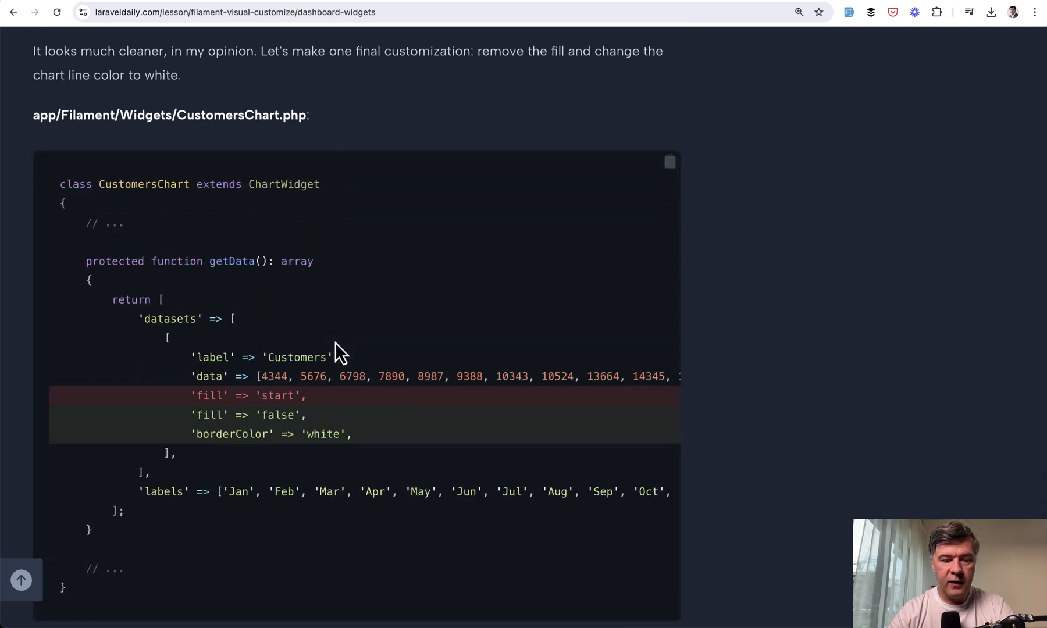
scroll("down", 3)
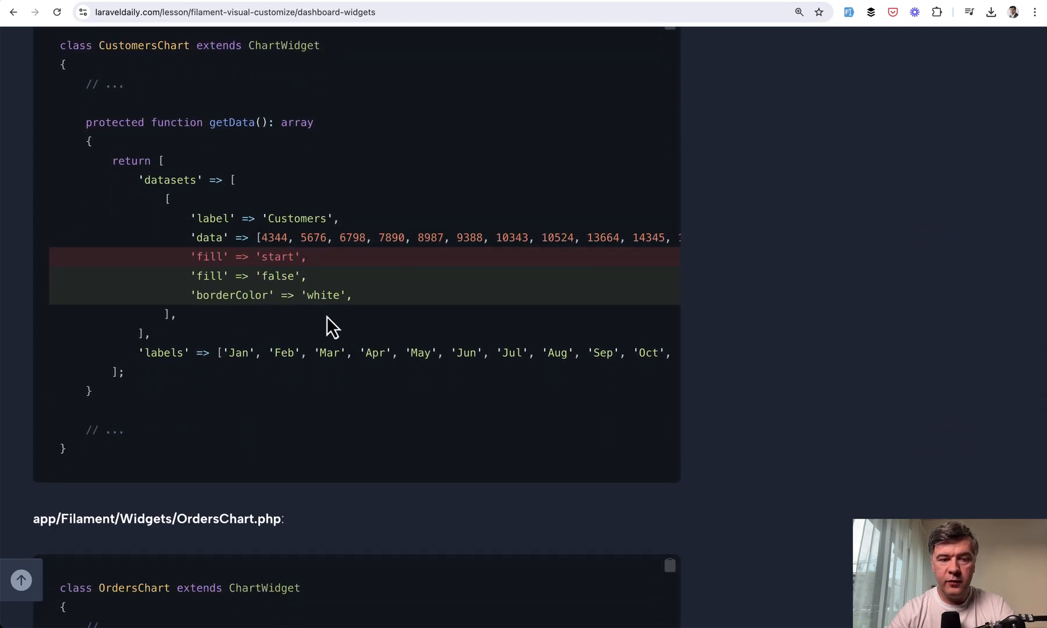
scroll("down", 3)
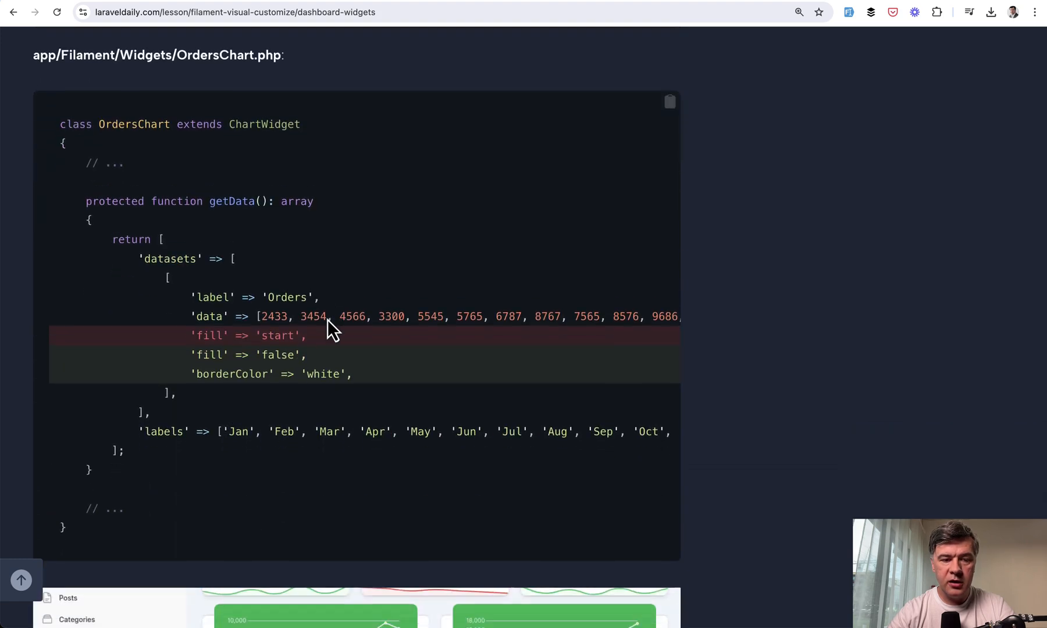
scroll("down", 3)
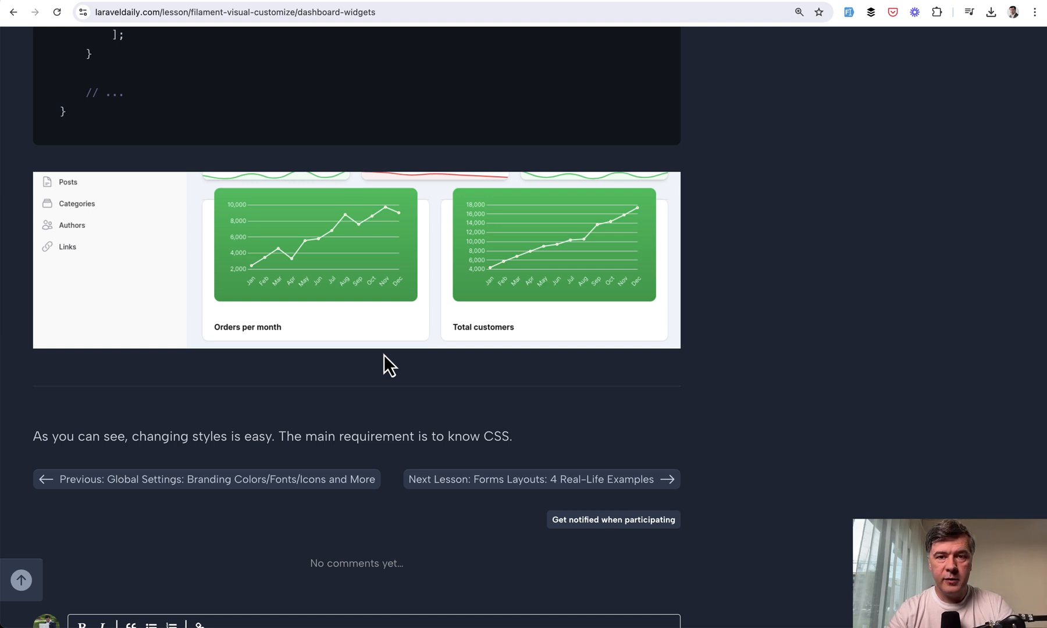
- Move on to the Forms Layouts: 4 Real-Life Examples lesson and scroll toward its tiny-crm deal form
left_click(540, 478)
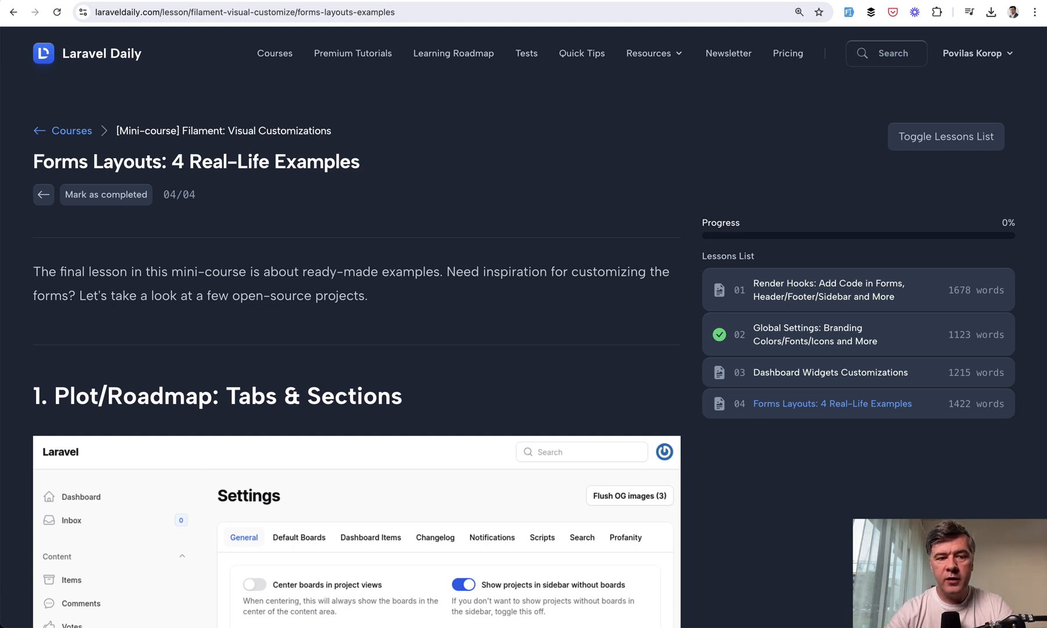
scroll("down", 3)
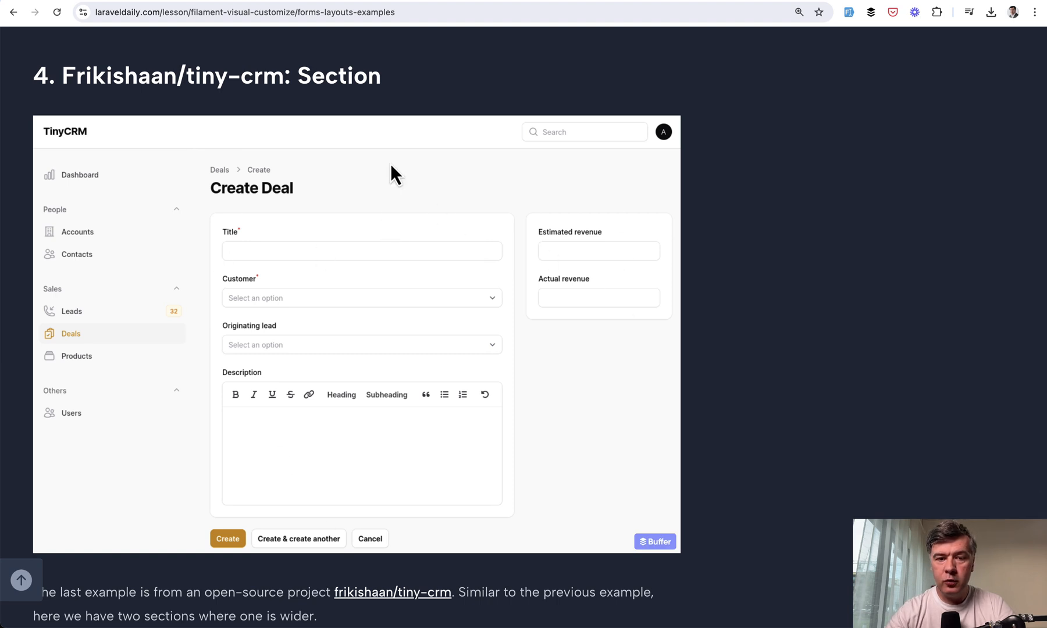
mouse_move(561, 353)
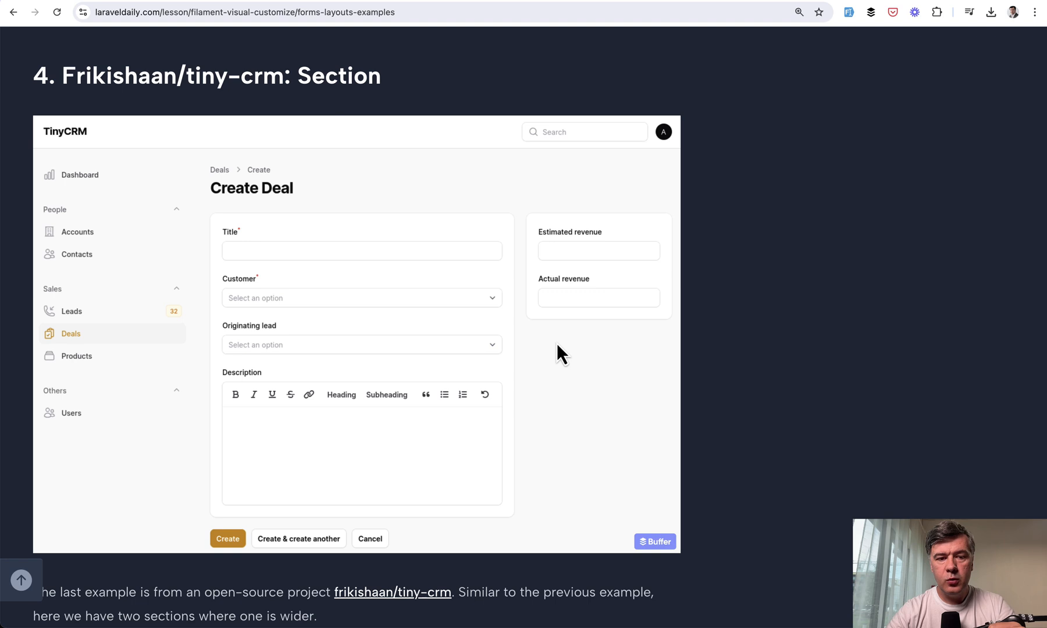
mouse_move(268, 341)
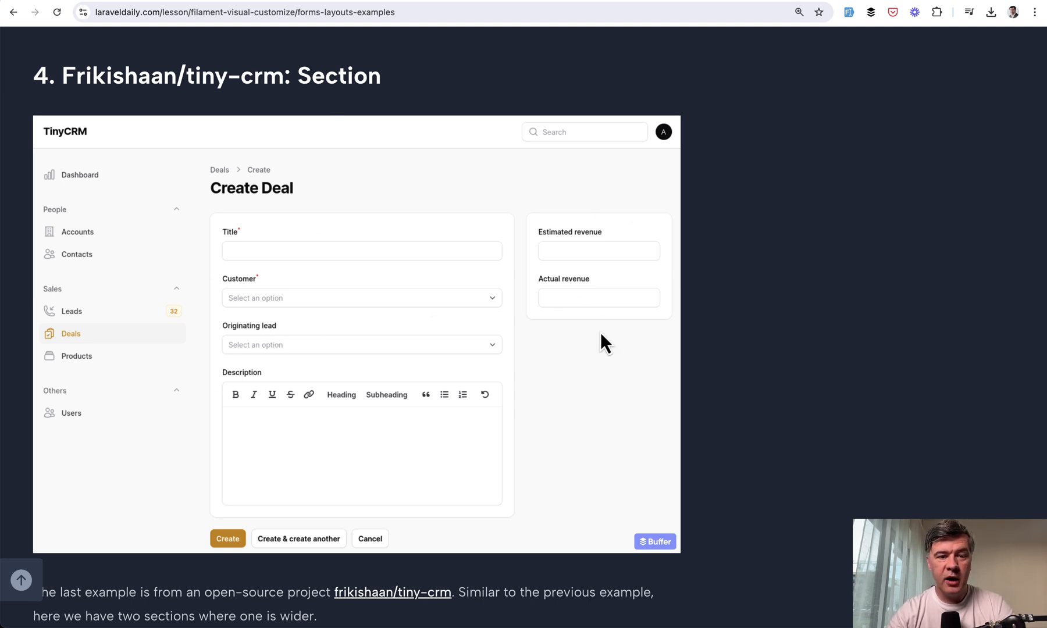
mouse_move(571, 412)
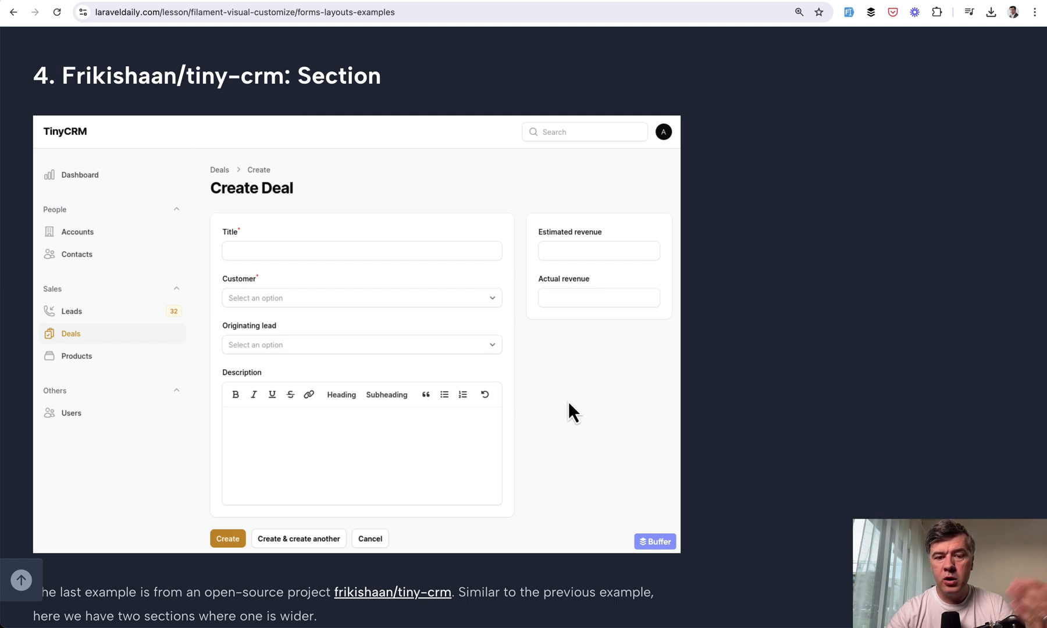
mouse_move(491, 392)
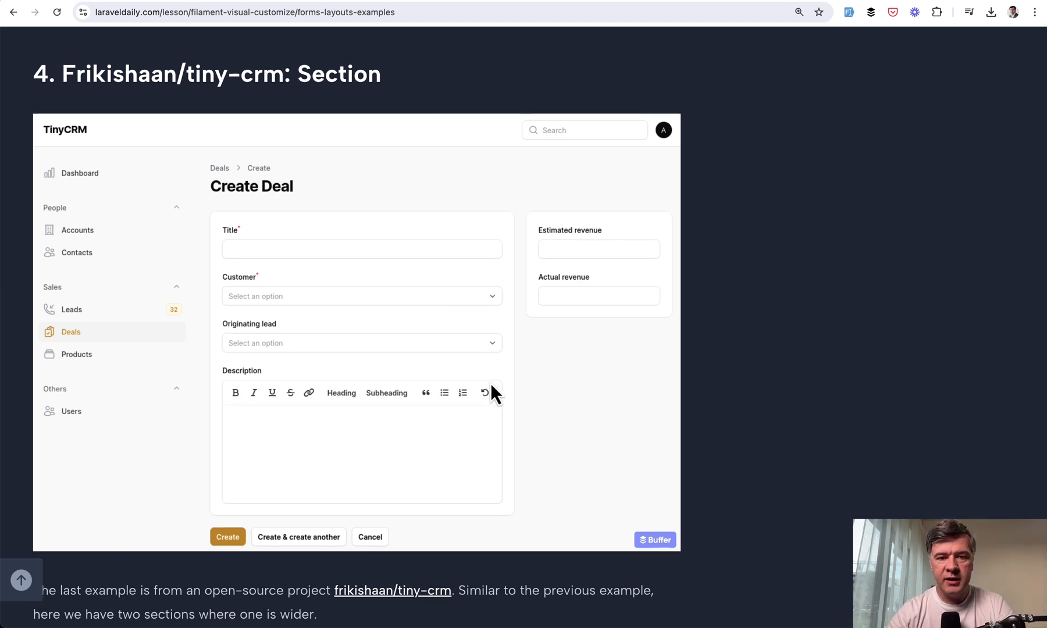
scroll("down", 3)
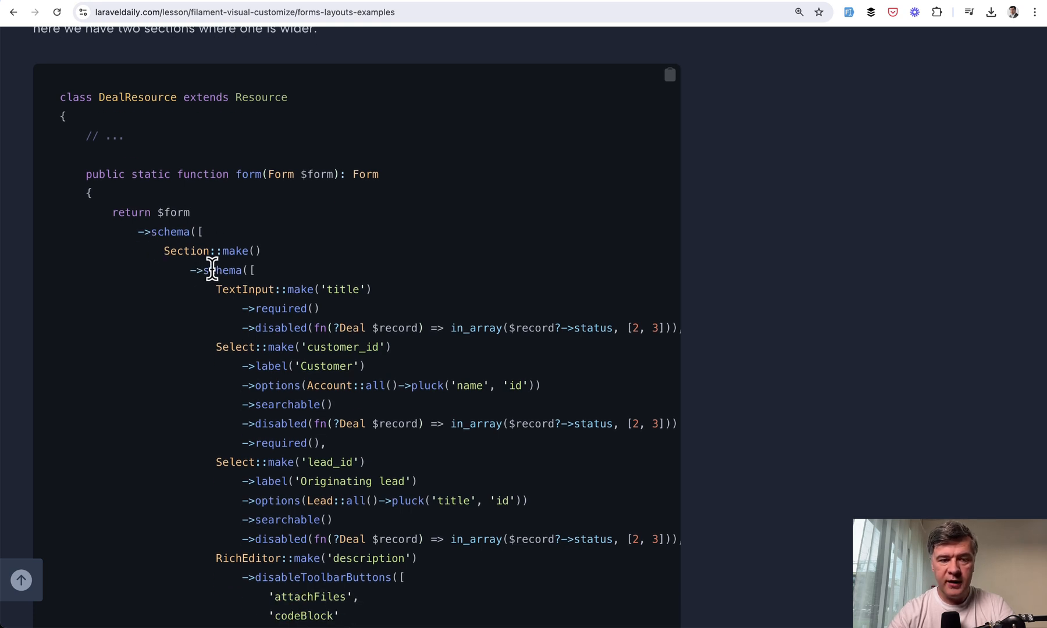
mouse_move(166, 252)
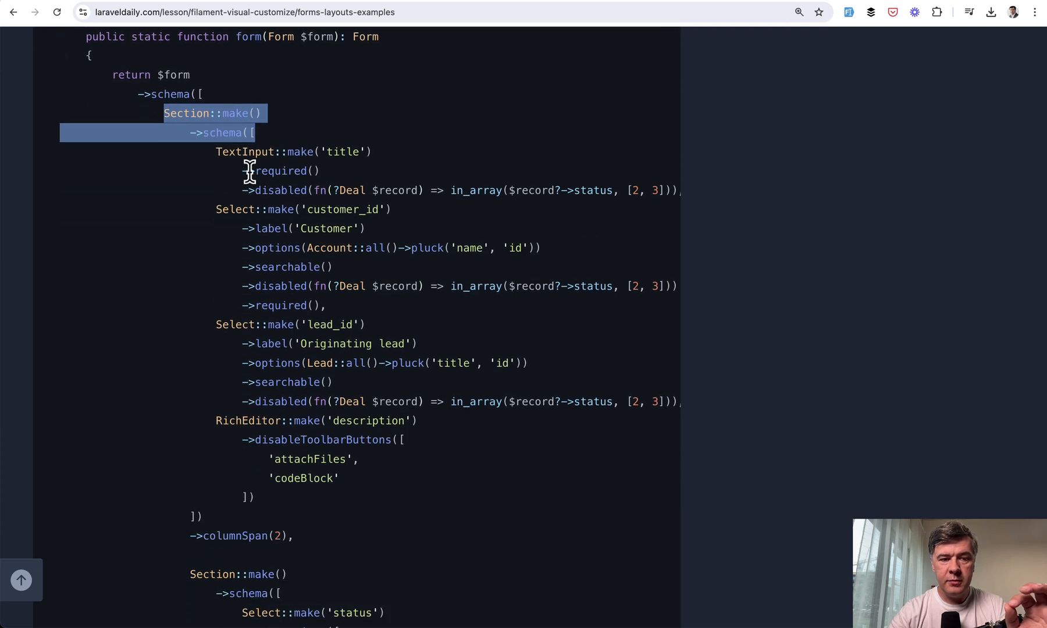
scroll("down", 3)
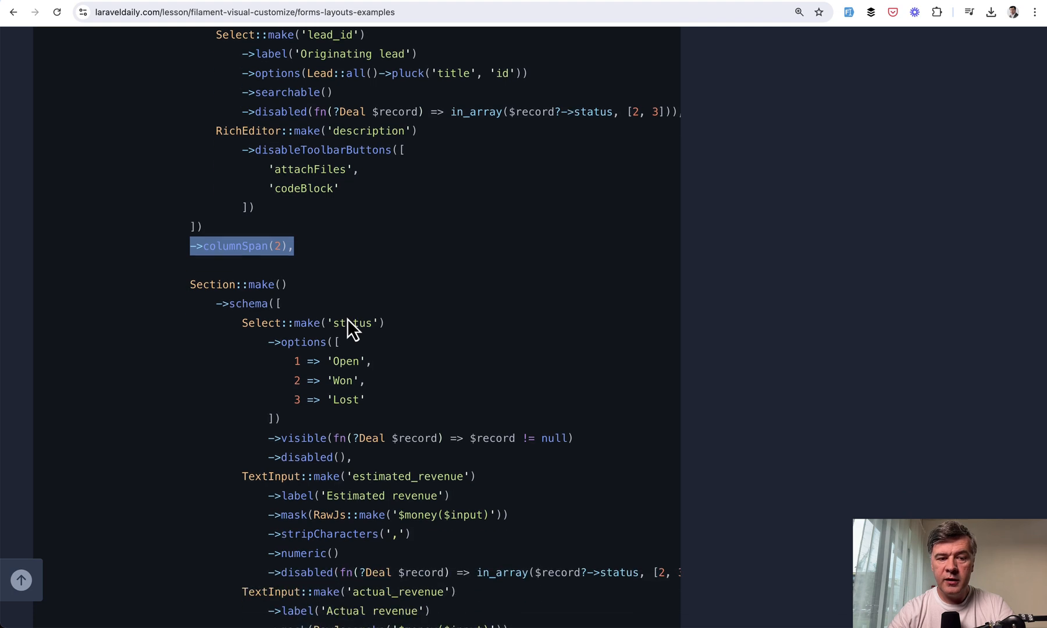
scroll("down", 3)
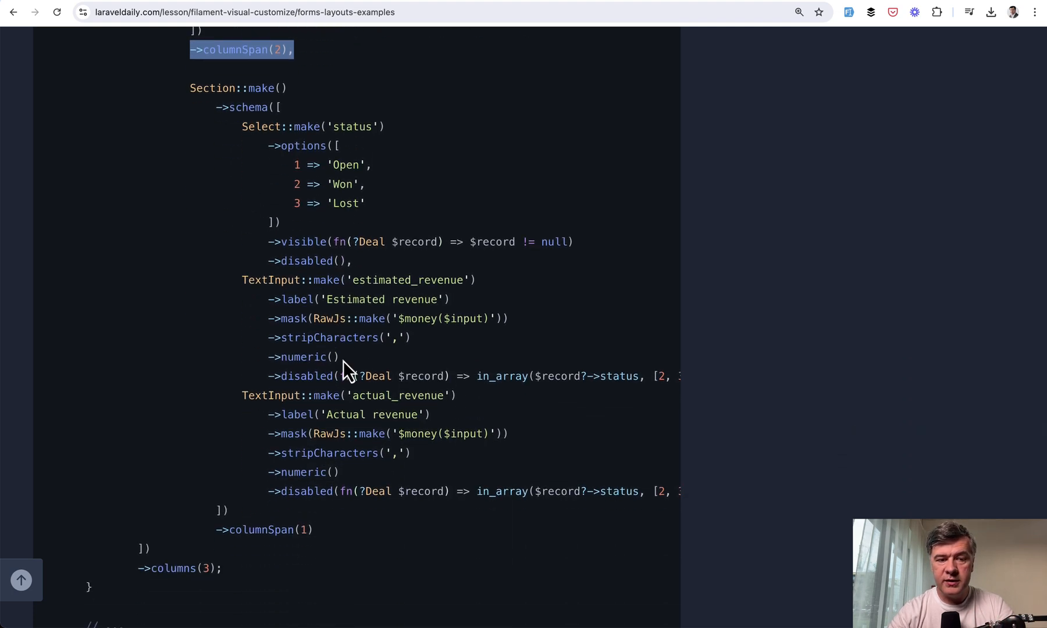
scroll("down", 3)
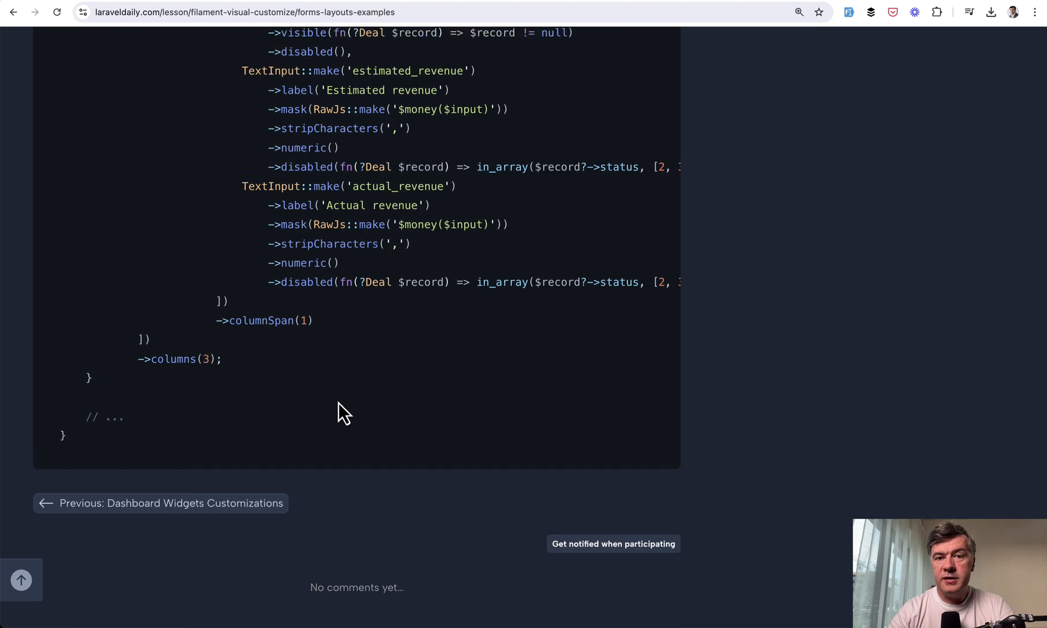
scroll("down", 3)
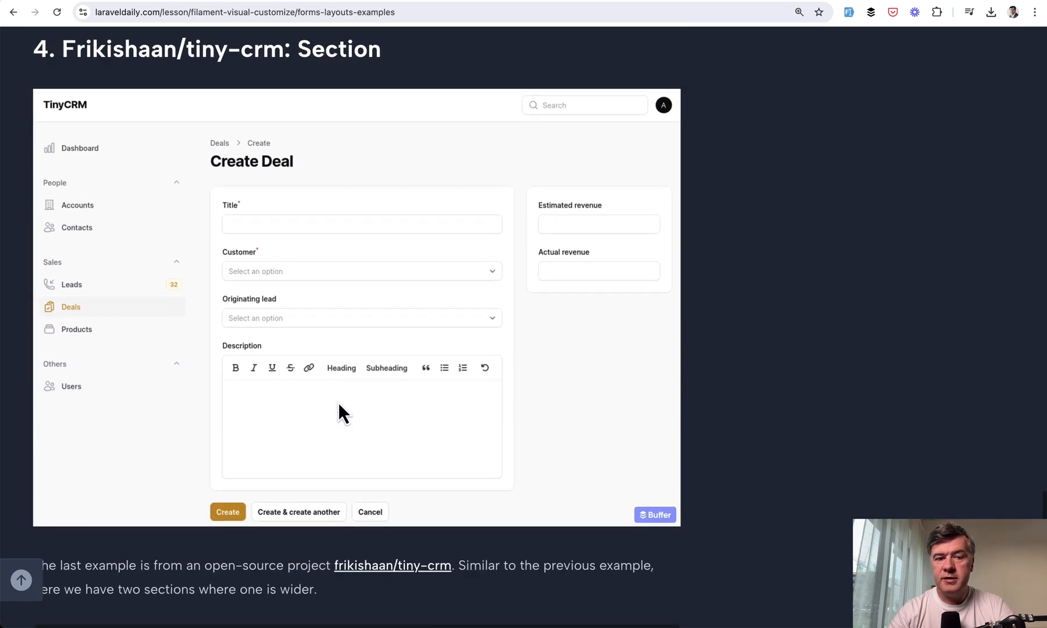